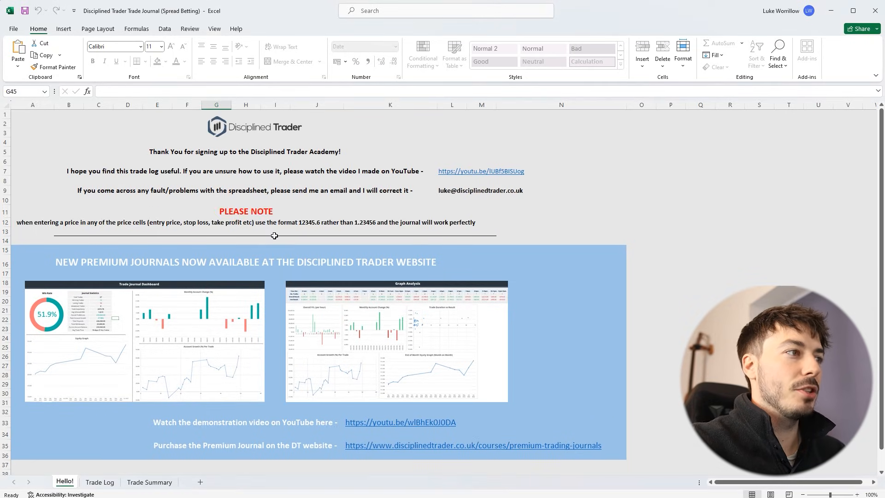
# Review the Lots journal's Hello sheet and switch to its Trade Log sheet
pyautogui.scroll(-3)
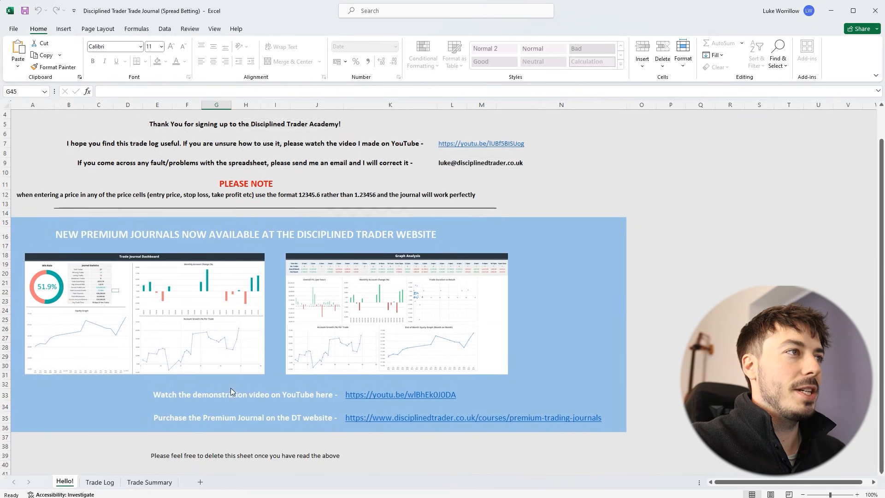
pyautogui.scroll(3)
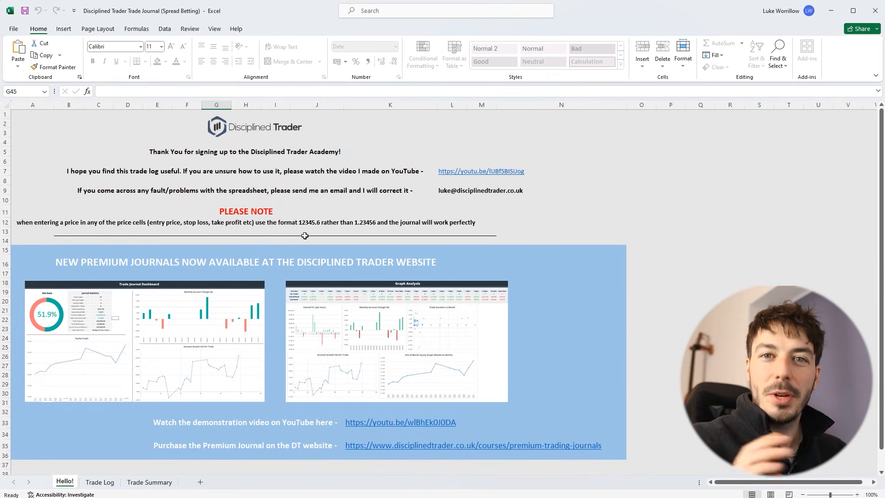
pyautogui.moveTo(288, 306)
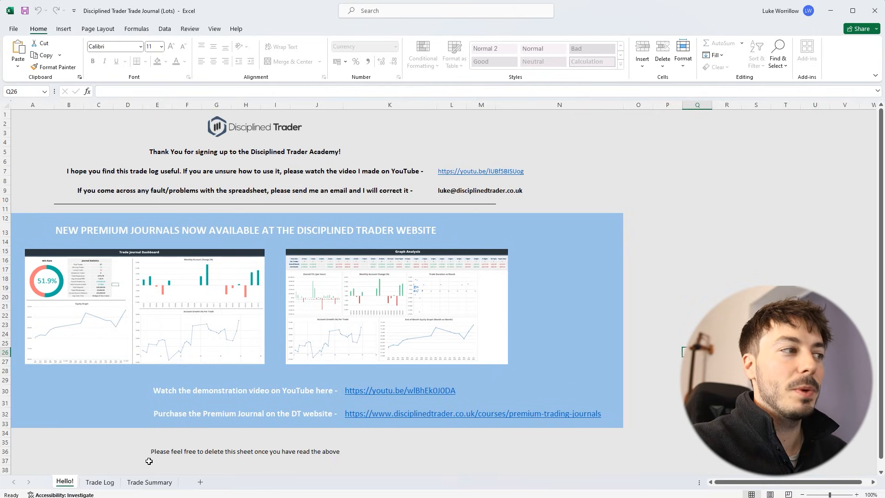
pyautogui.moveTo(274, 376)
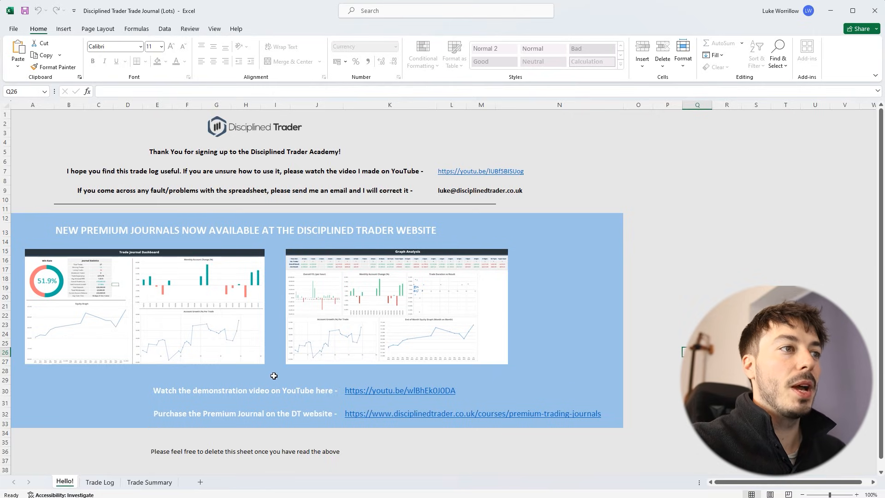
pyautogui.moveTo(413, 394)
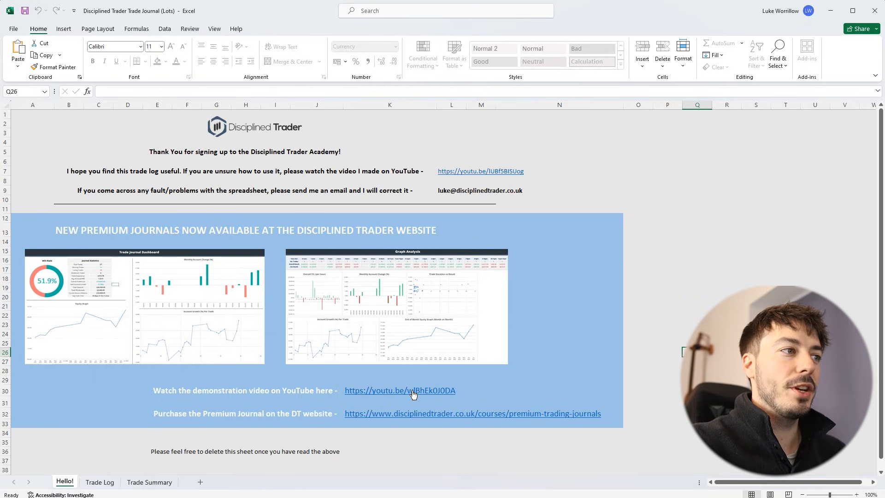
pyautogui.moveTo(409, 399)
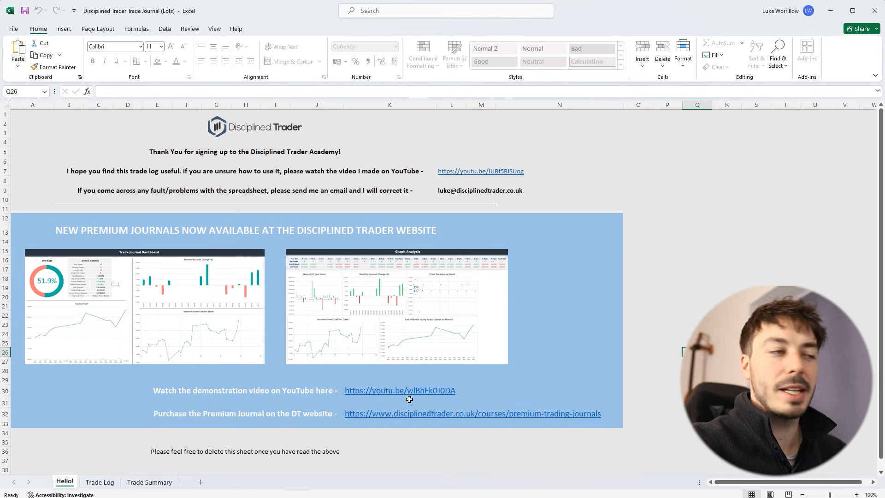
pyautogui.click(100, 483)
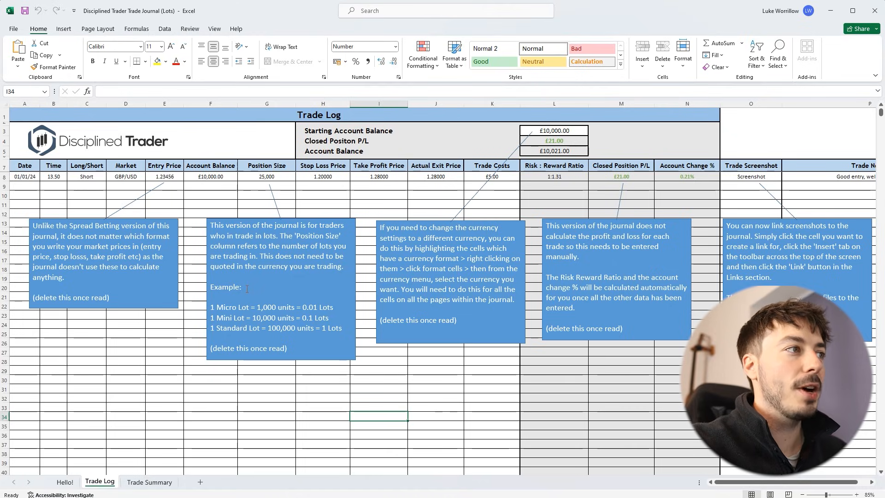
pyautogui.moveTo(175, 282)
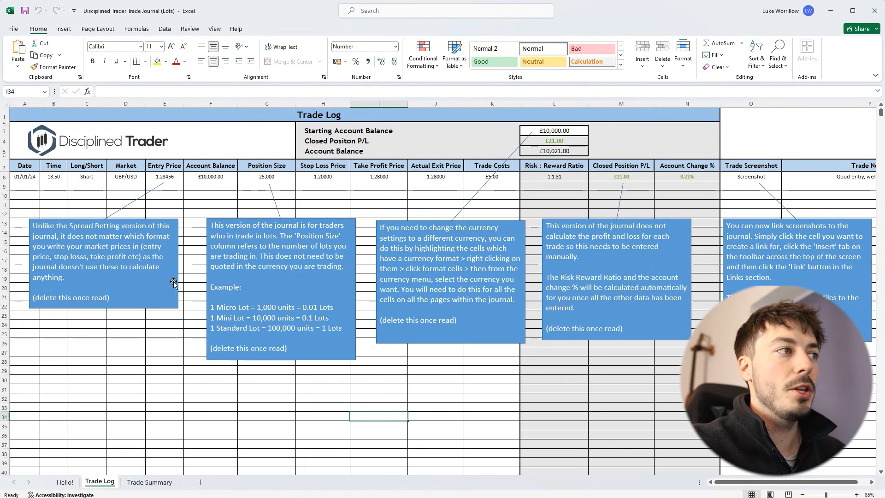
# Delete the callout note boxes from the Trade Log, leaving only the sample trade row
pyautogui.click(281, 282)
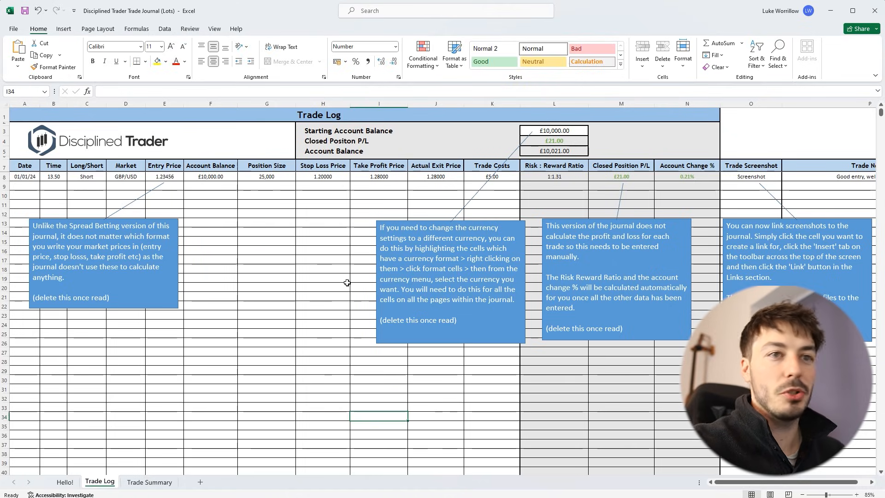
pyautogui.click(102, 262)
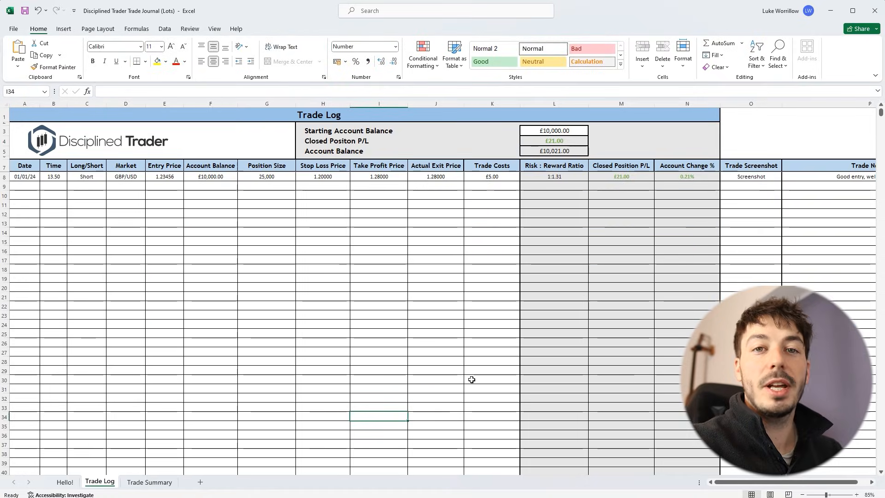
pyautogui.click(266, 270)
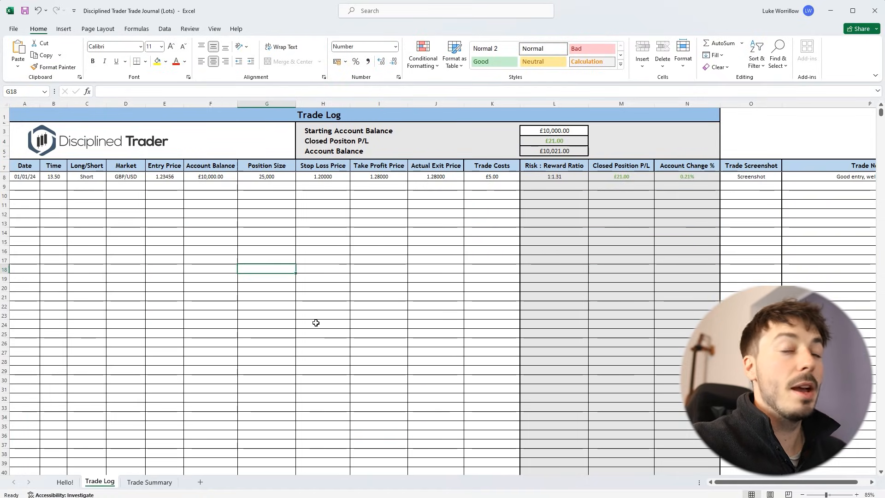
pyautogui.click(210, 306)
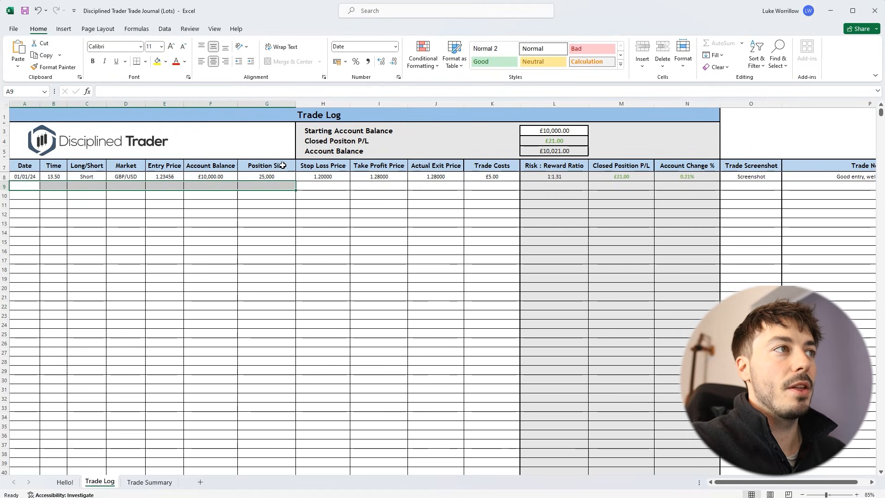
pyautogui.moveTo(431, 188)
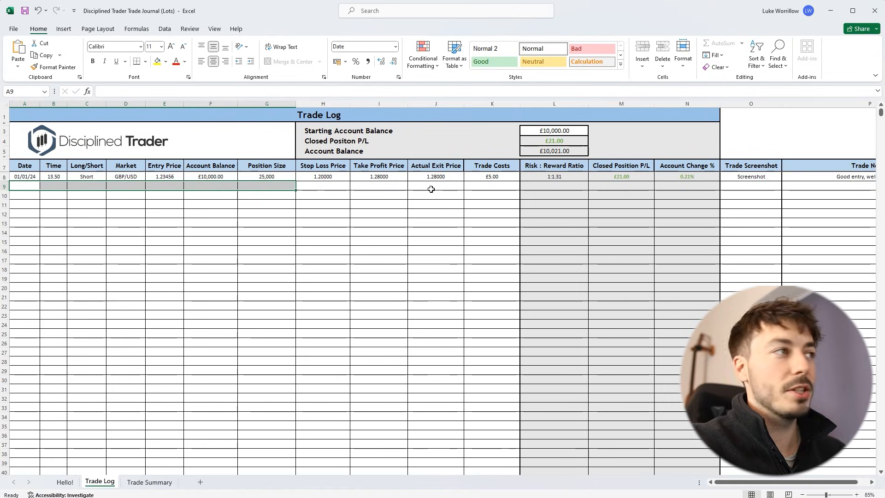
pyautogui.moveTo(102, 190)
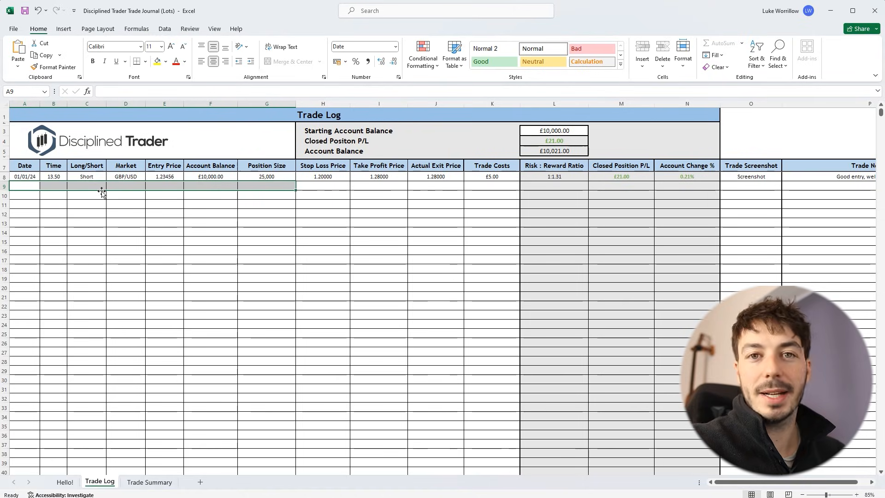
pyautogui.moveTo(483, 216)
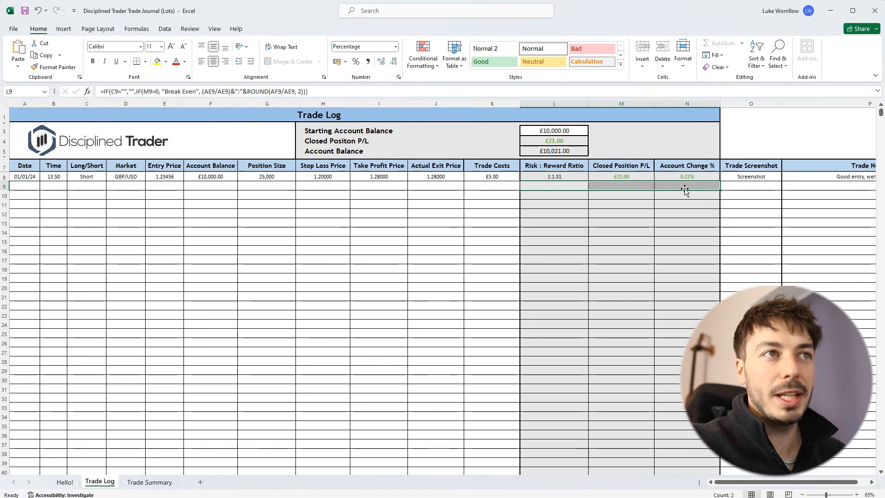
pyautogui.moveTo(631, 191)
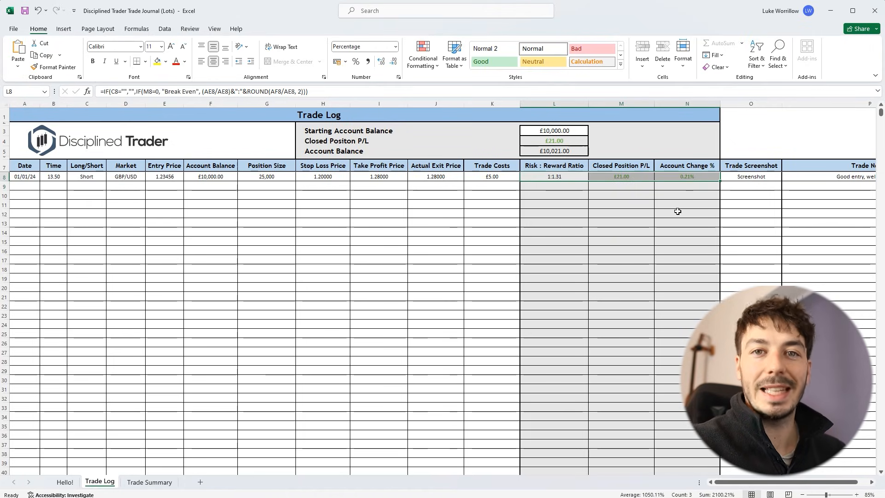
pyautogui.moveTo(658, 211)
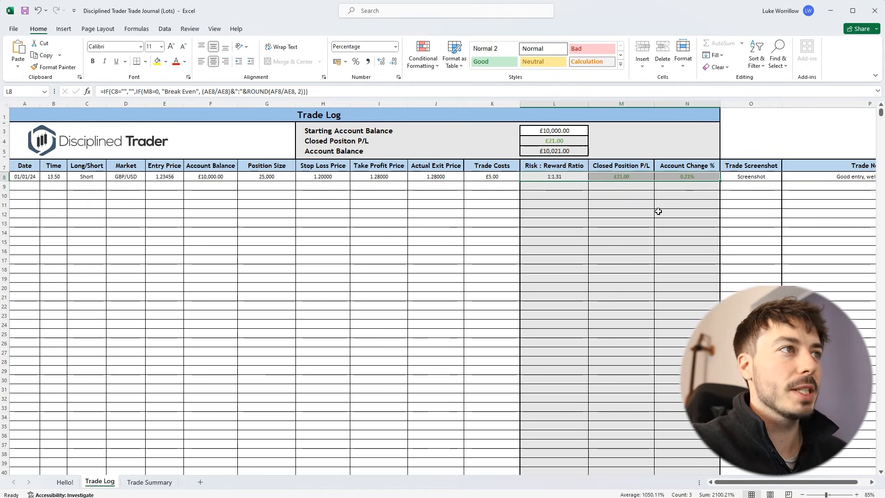
pyautogui.click(323, 204)
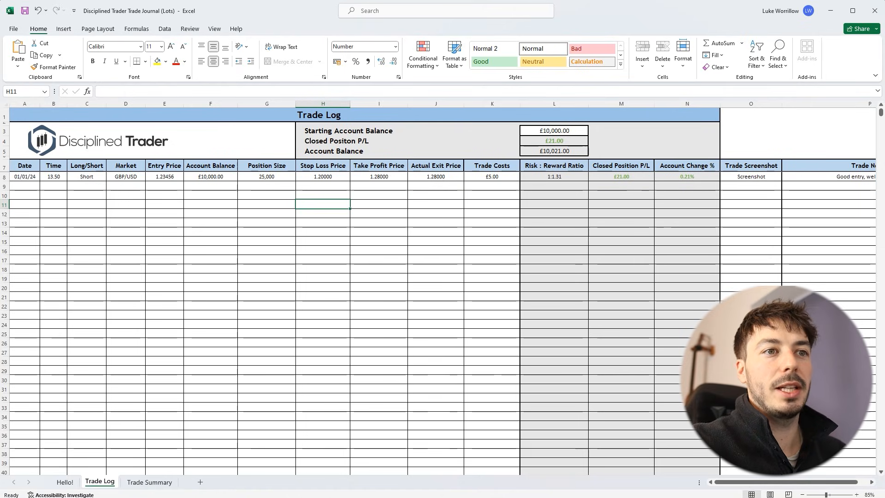
pyautogui.hscroll(3)
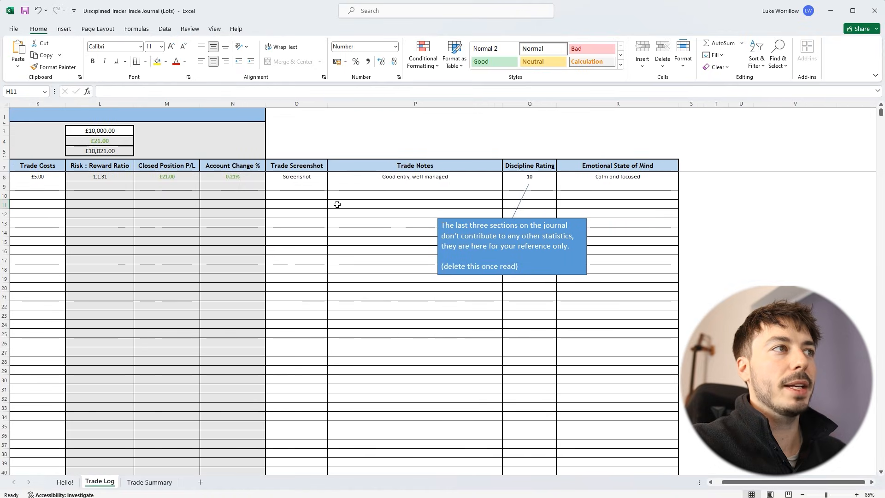
pyautogui.moveTo(314, 178)
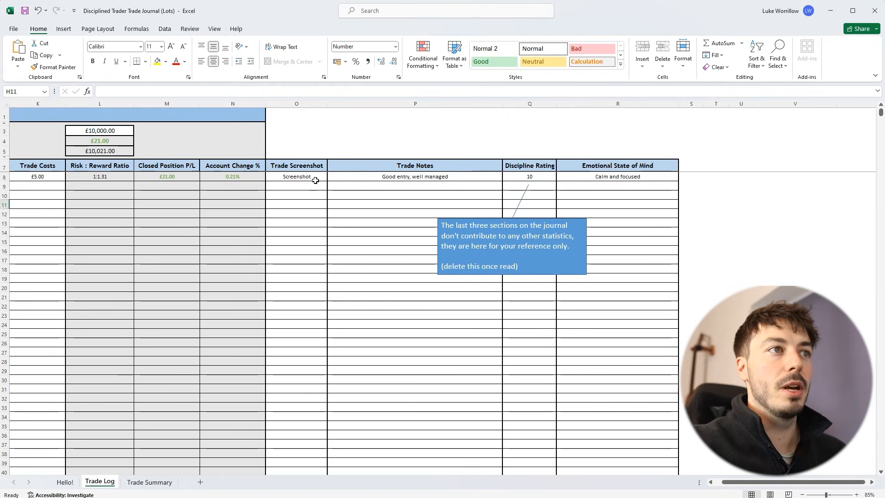
pyautogui.moveTo(338, 182)
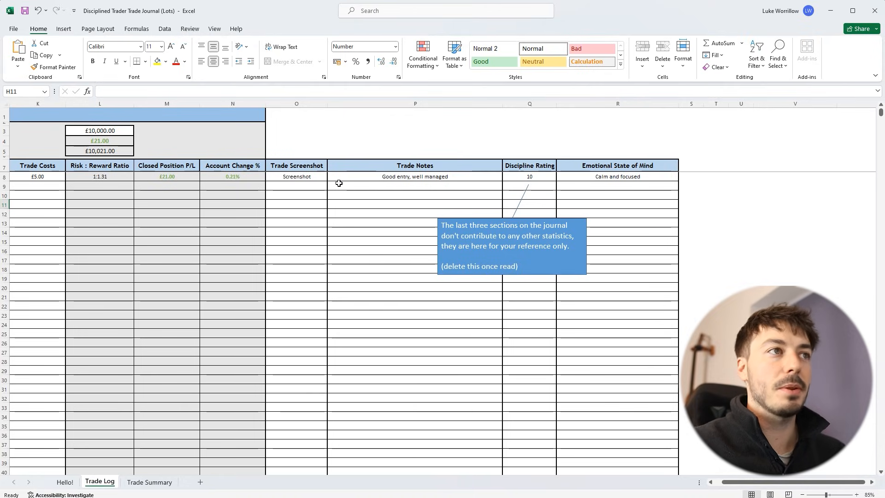
pyautogui.moveTo(443, 180)
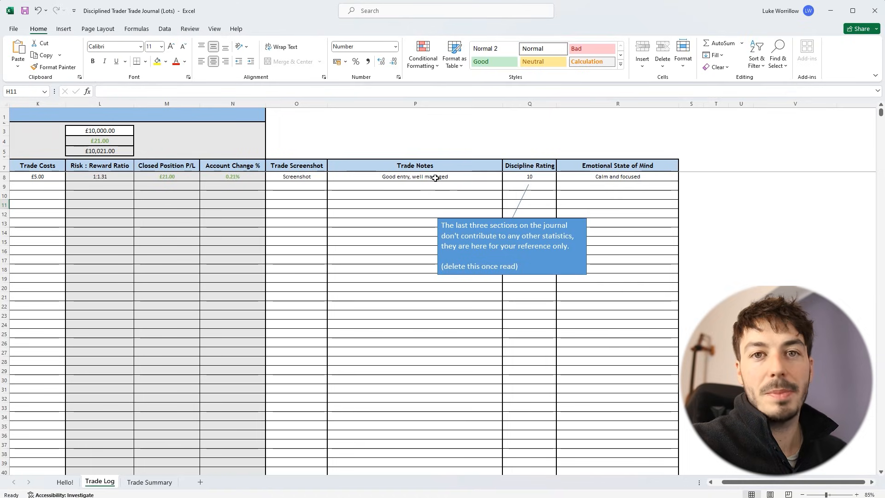
pyautogui.moveTo(604, 200)
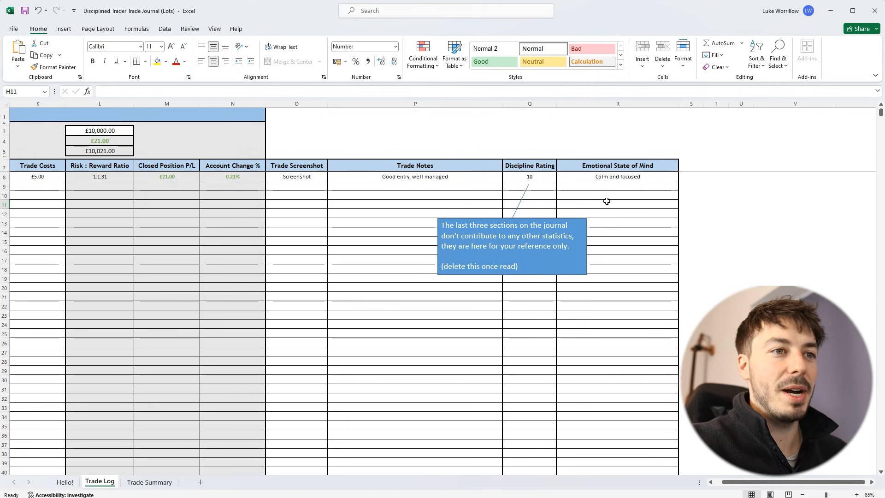
pyautogui.hscroll(-3)
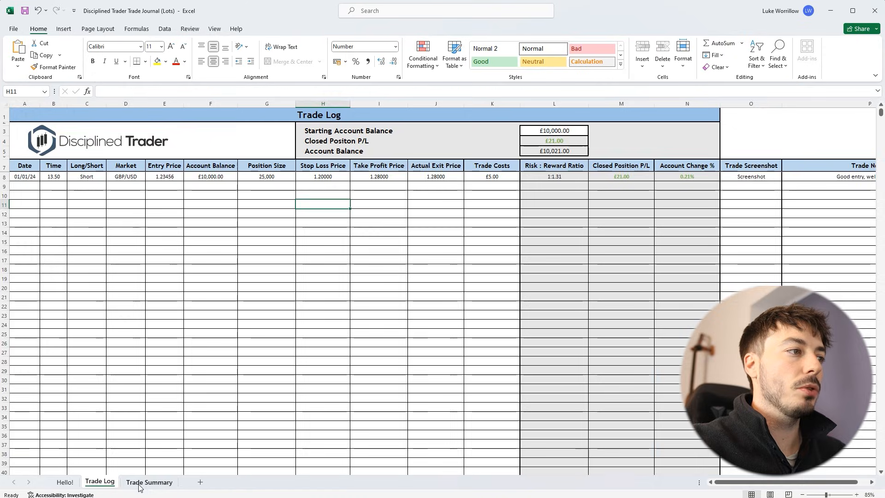
pyautogui.click(149, 483)
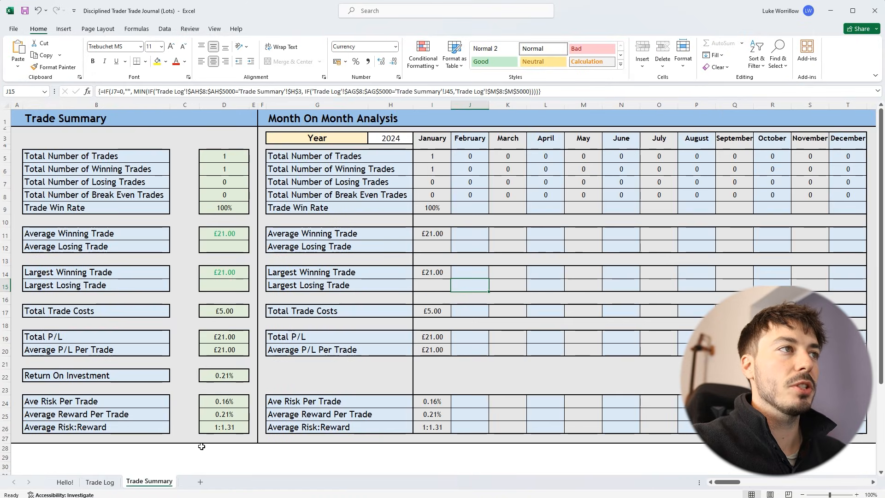
pyautogui.moveTo(286, 472)
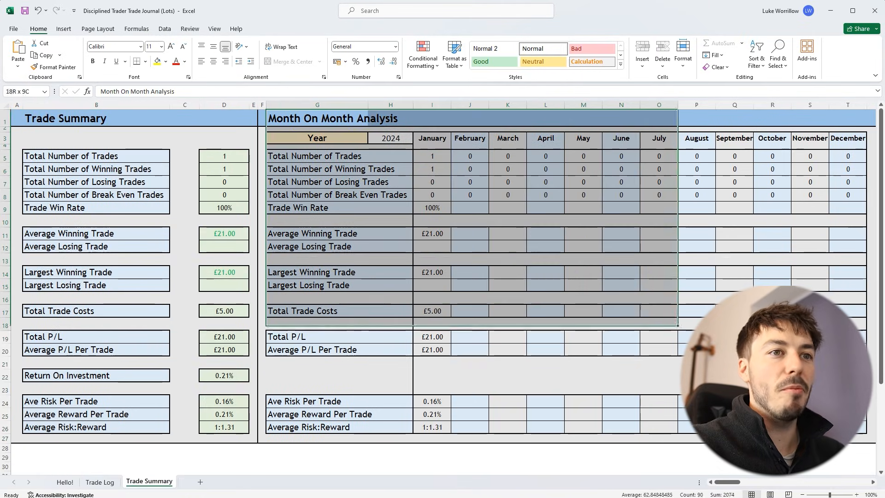
pyautogui.click(621, 364)
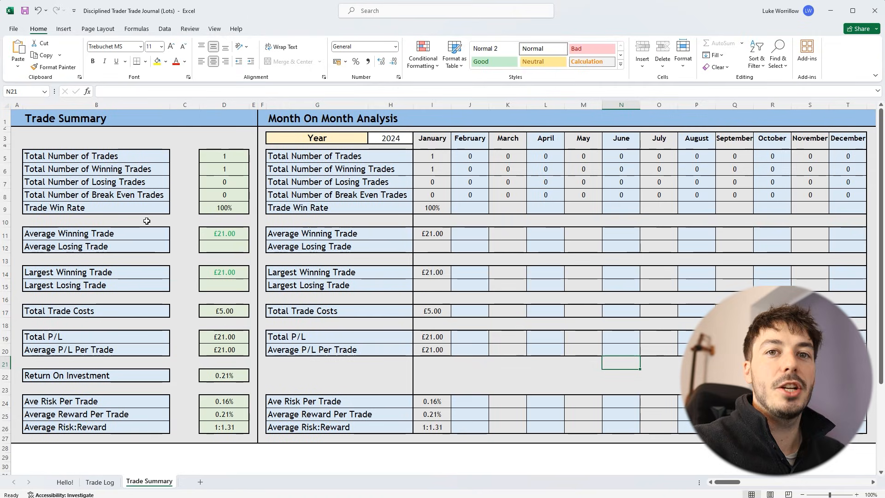
pyautogui.moveTo(281, 173)
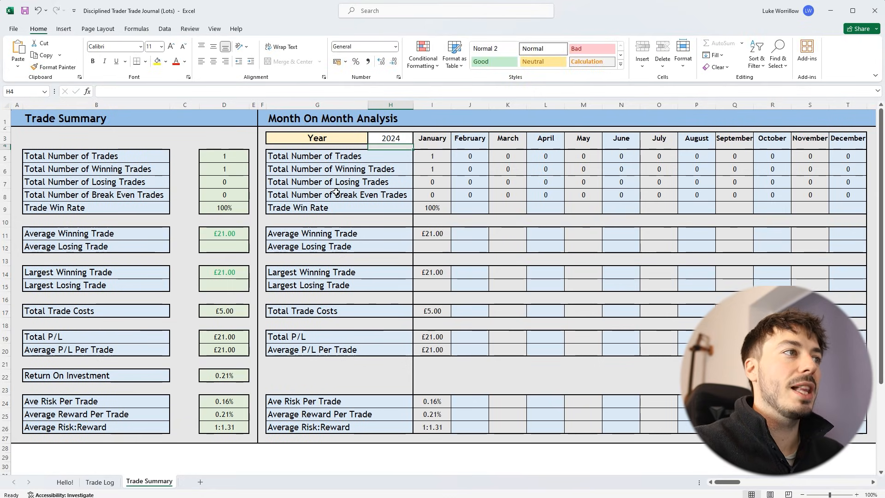
pyautogui.moveTo(231, 139)
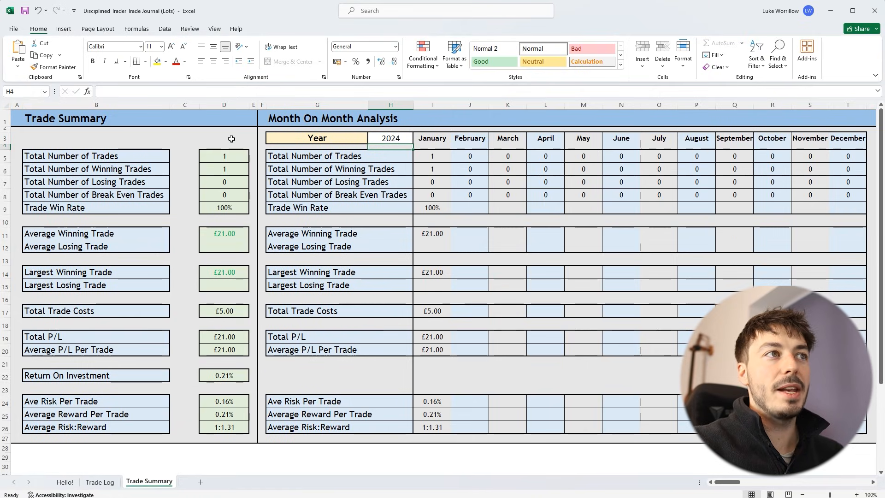
pyautogui.moveTo(263, 128)
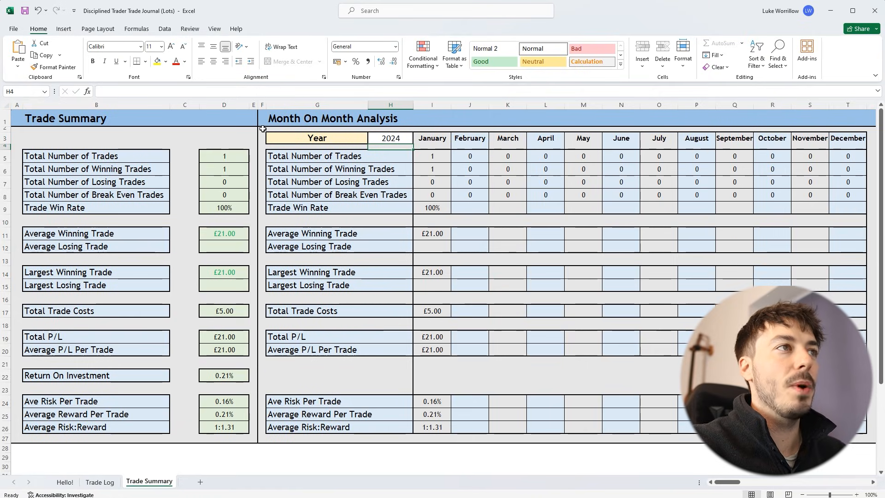
pyautogui.click(390, 222)
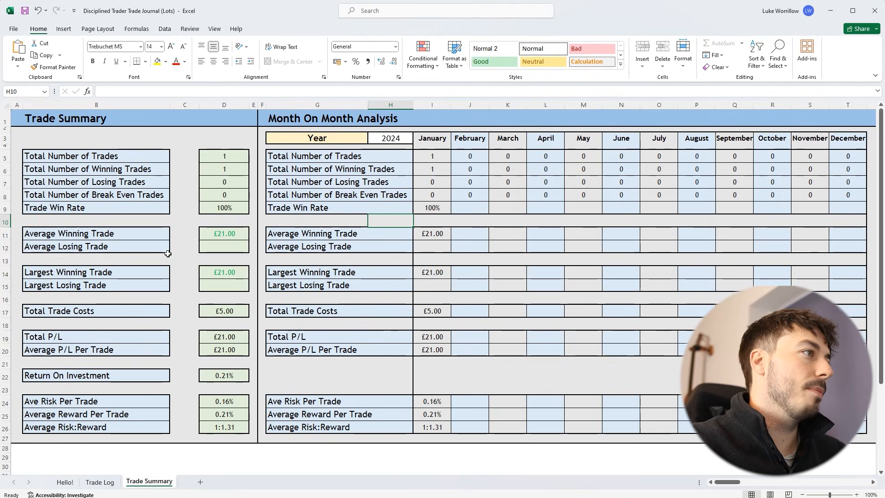
pyautogui.moveTo(202, 391)
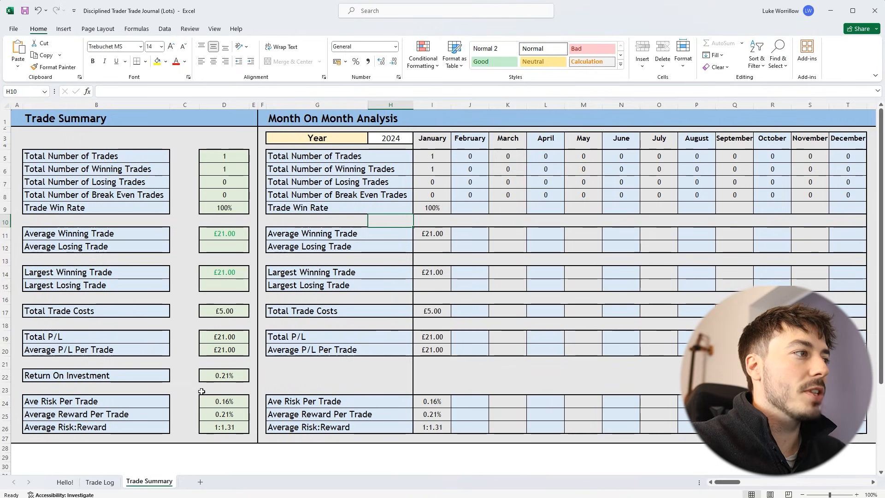
pyautogui.moveTo(227, 423)
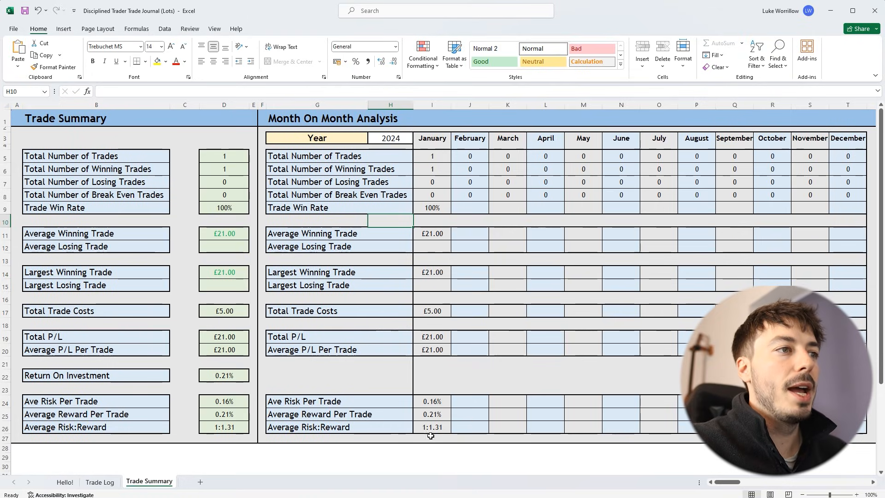
pyautogui.moveTo(500, 374)
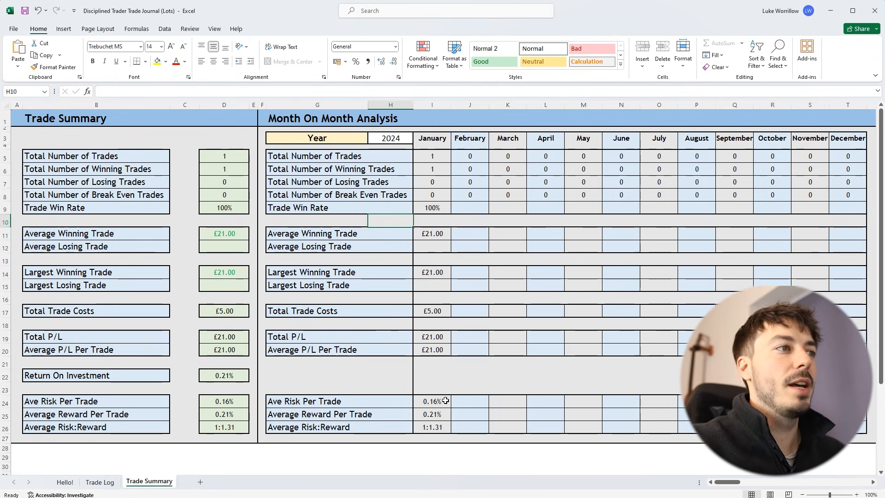
pyautogui.moveTo(437, 371)
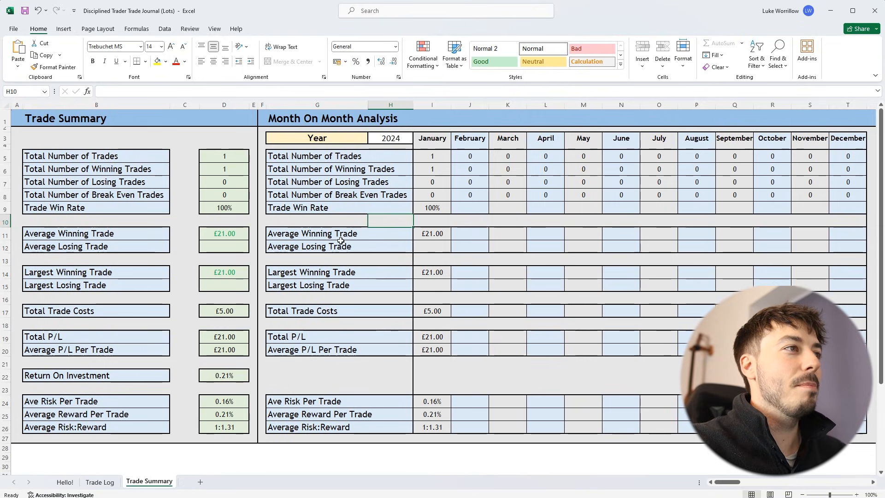
pyautogui.moveTo(347, 248)
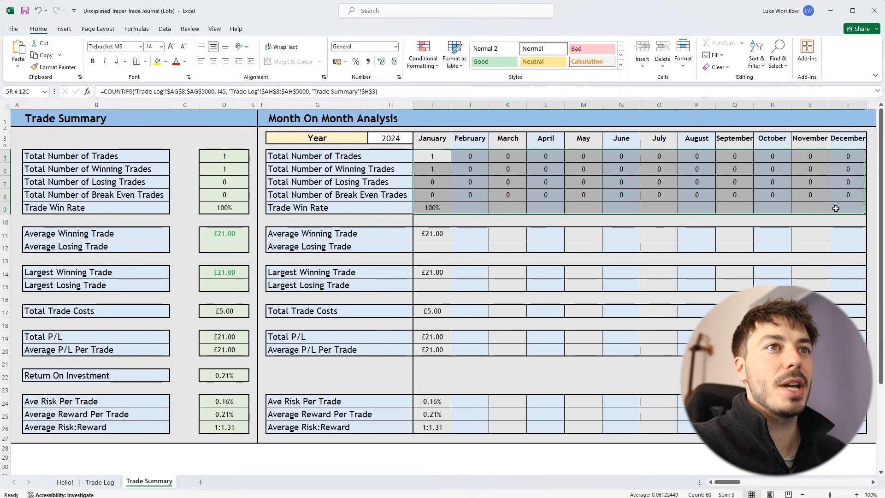
pyautogui.click(507, 169)
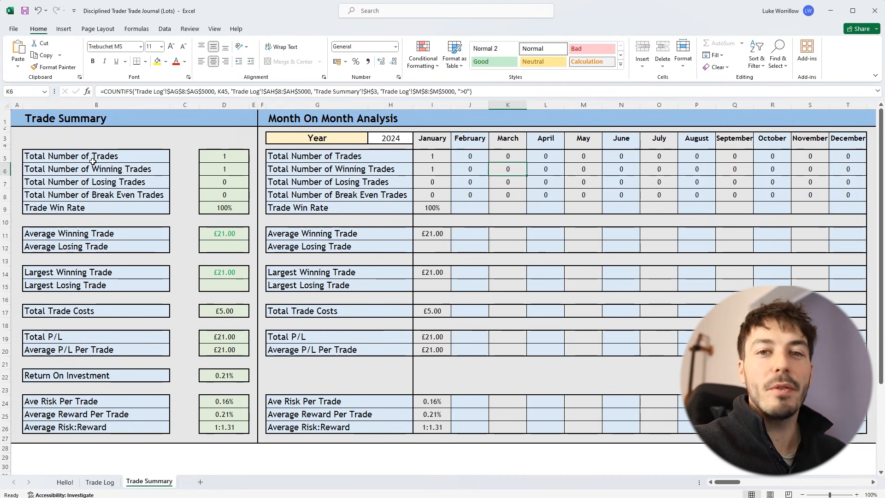
pyautogui.moveTo(178, 295)
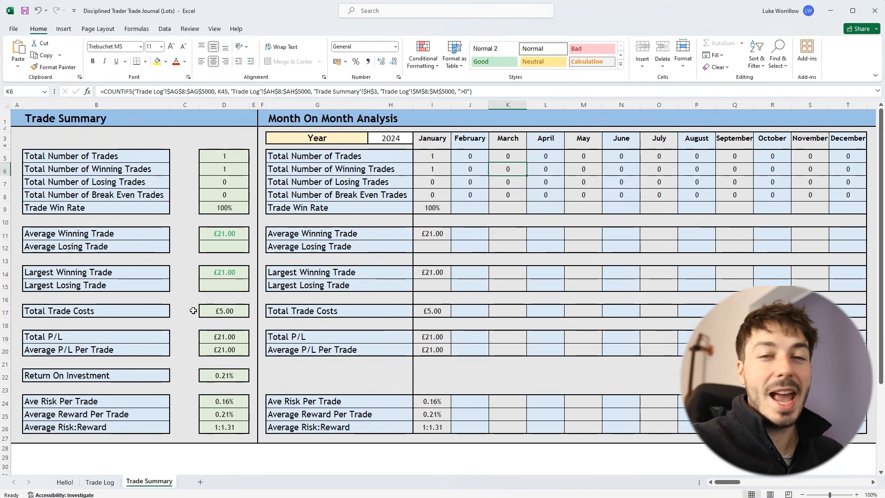
pyautogui.moveTo(199, 344)
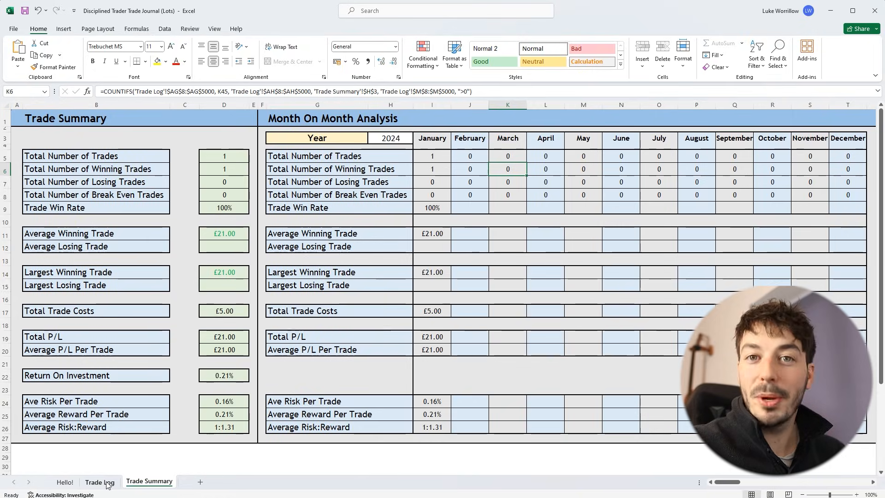
# Return to the free Trade Log and select the £10,000 starting account balance above the sample trade
pyautogui.click(99, 482)
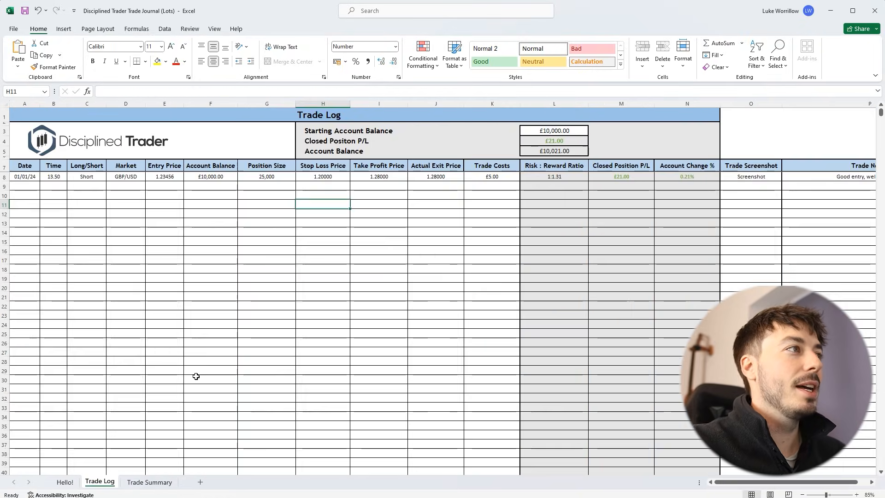
pyautogui.click(210, 351)
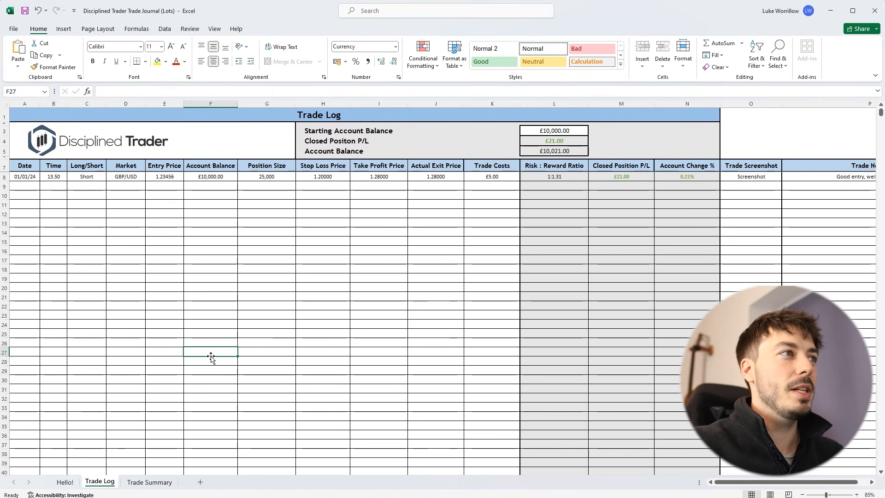
pyautogui.moveTo(26, 187)
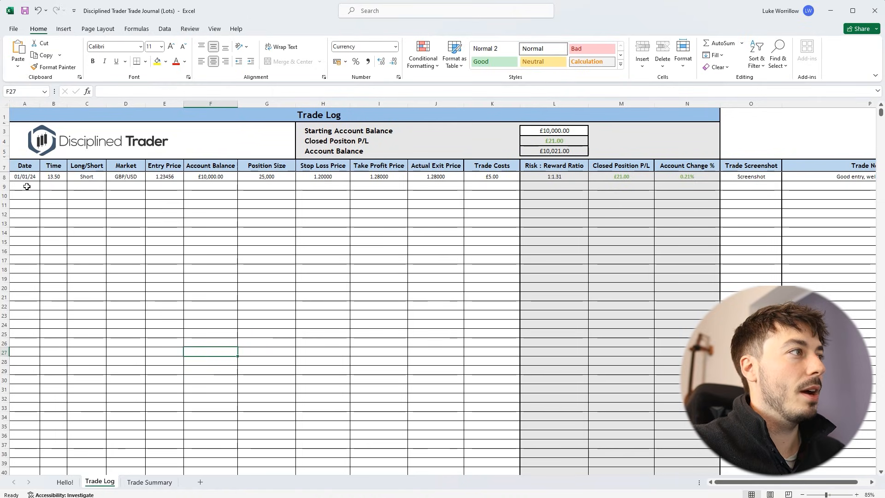
pyautogui.click(24, 186)
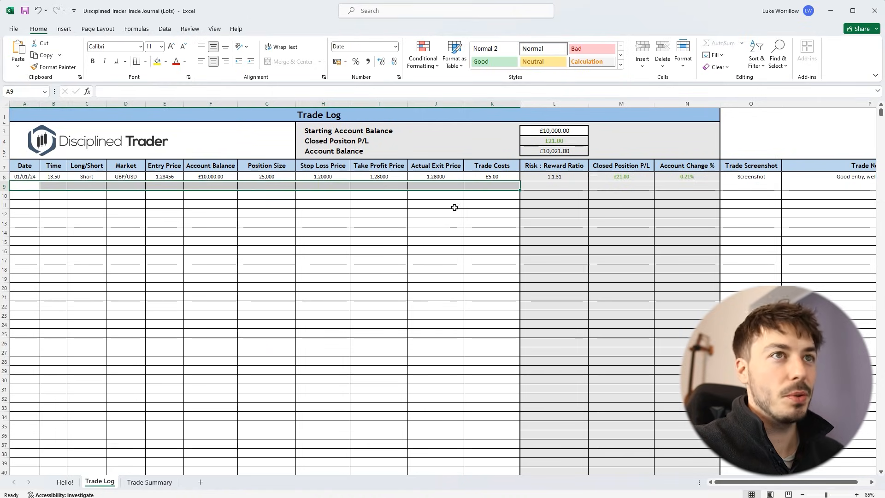
pyautogui.moveTo(484, 192)
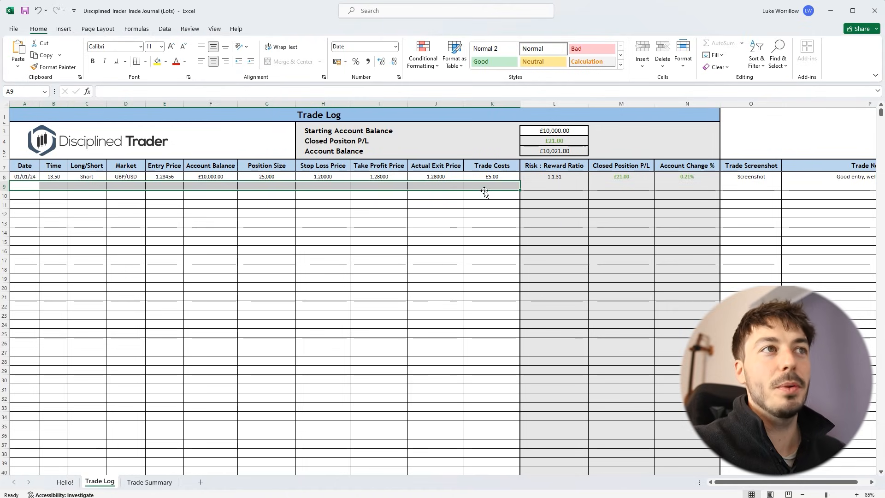
pyautogui.click(553, 130)
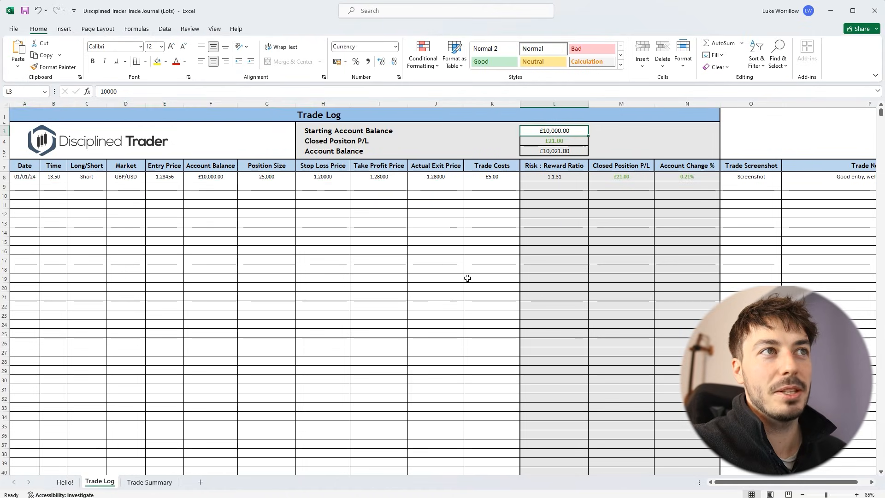
pyautogui.moveTo(459, 279)
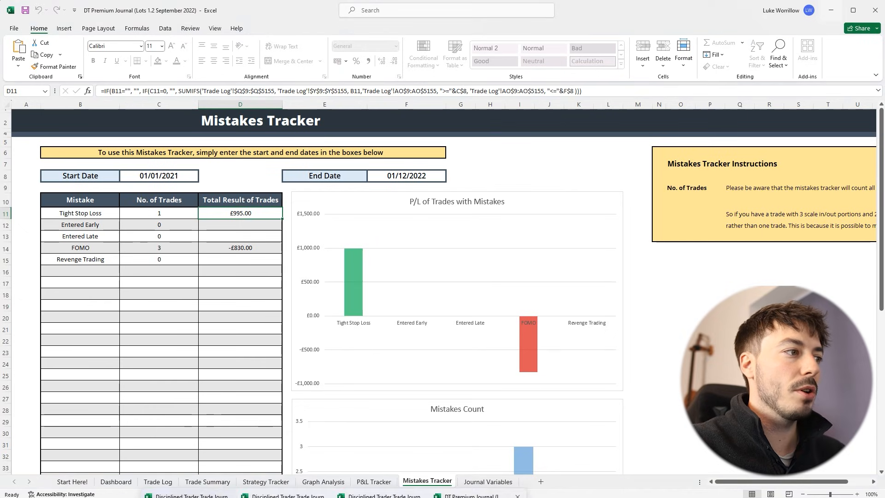
# Browse the premium journal's Start Here! and Dashboard sheets, then land on its Trade Log
pyautogui.click(72, 481)
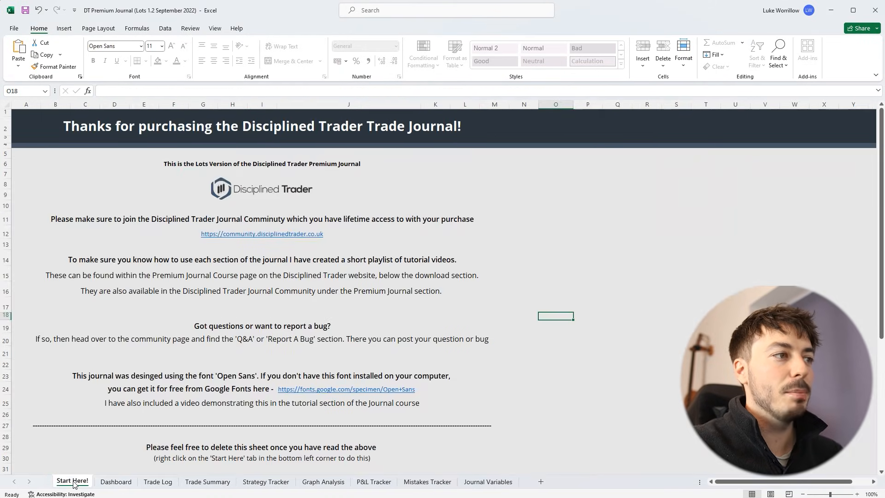
pyautogui.moveTo(343, 208)
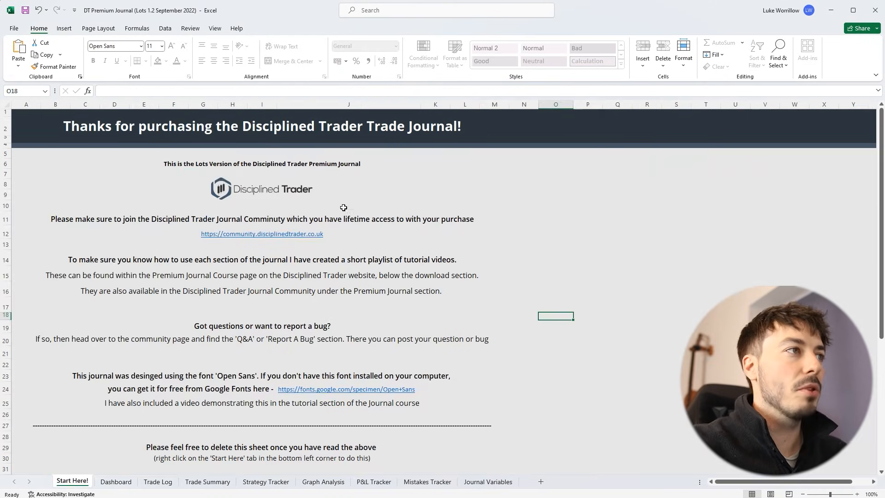
pyautogui.scroll(-3)
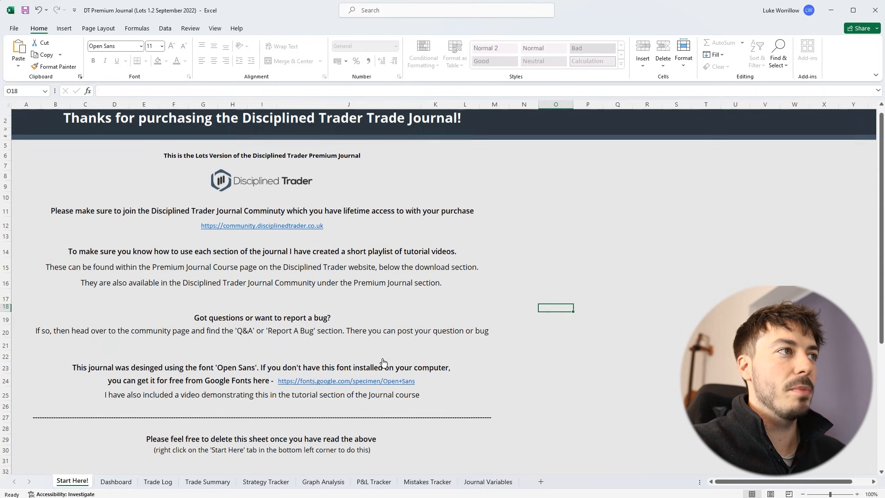
pyautogui.click(117, 481)
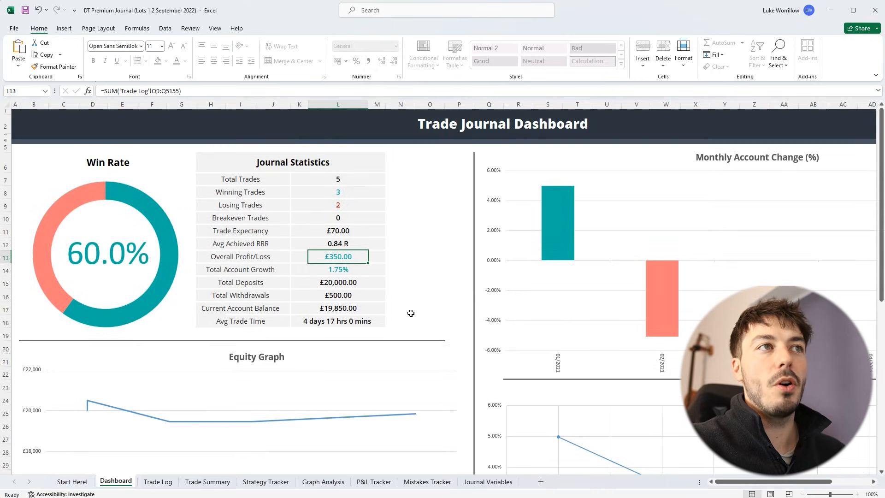
pyautogui.hscroll(3)
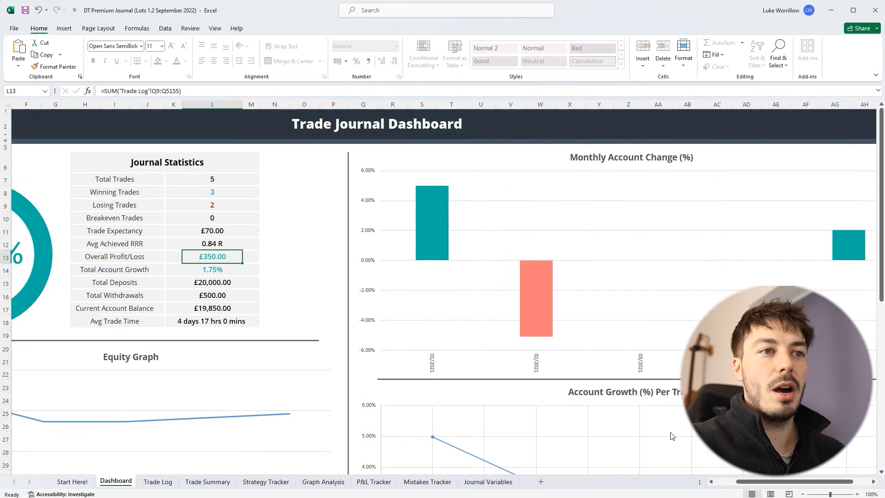
pyautogui.hscroll(-3)
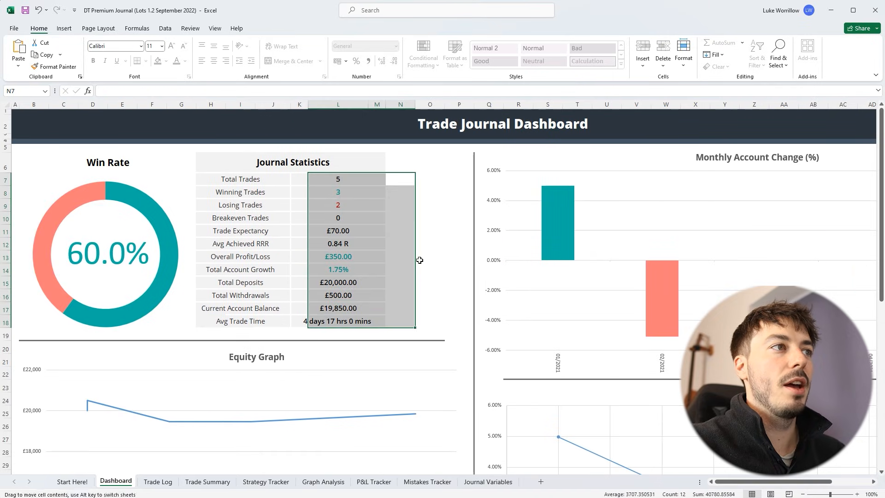
pyautogui.click(158, 481)
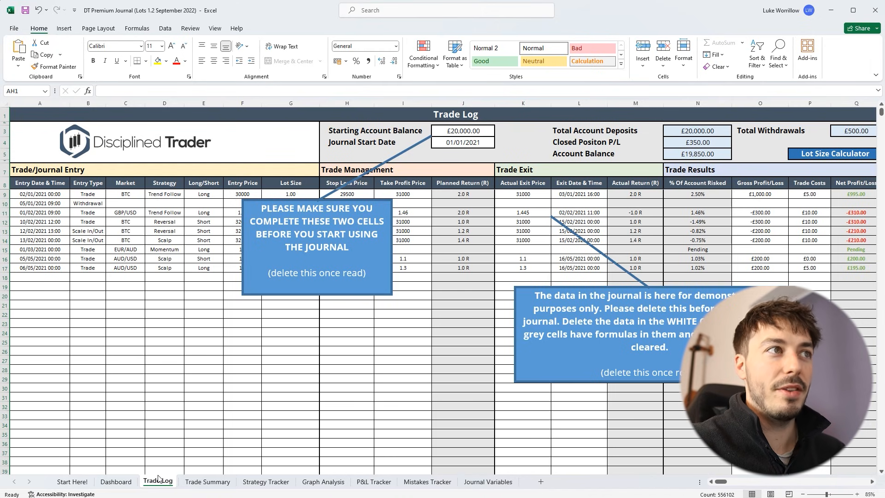
# View the Trade Summary sheet, then the Strategy Tracker with Momentum, Trend Follow, Reversal and Scalp results
pyautogui.click(207, 481)
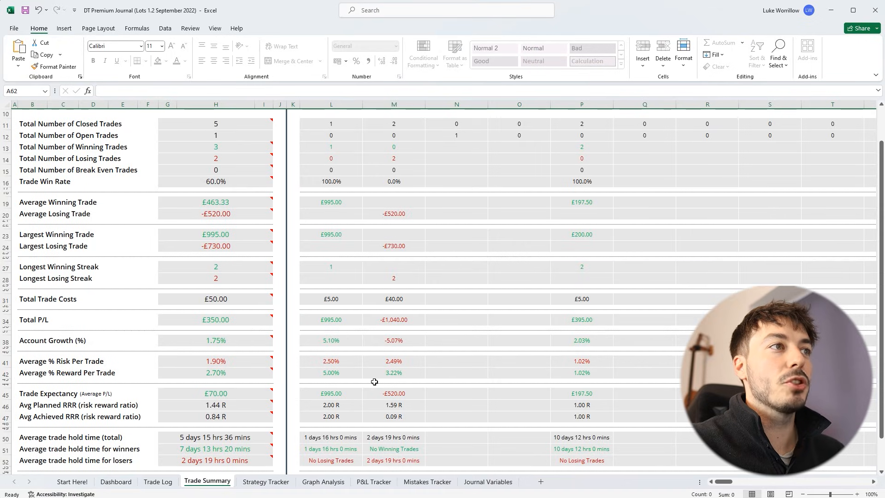
pyautogui.scroll(3)
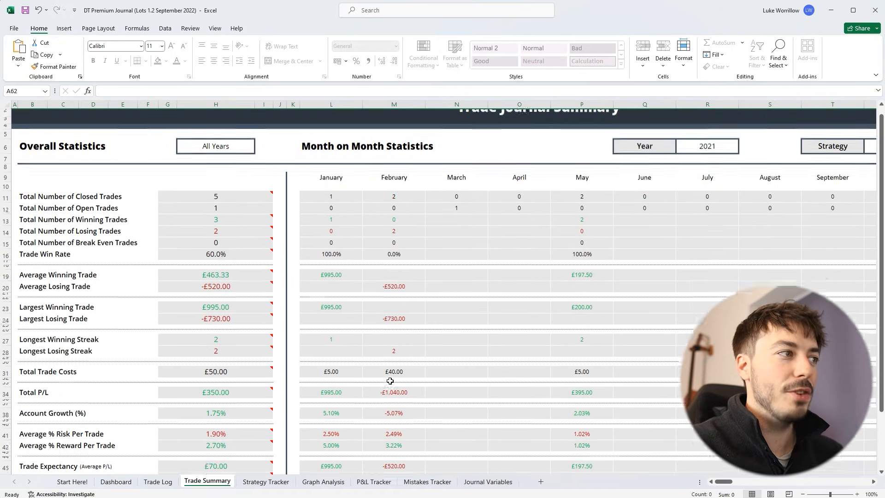
pyautogui.scroll(-3)
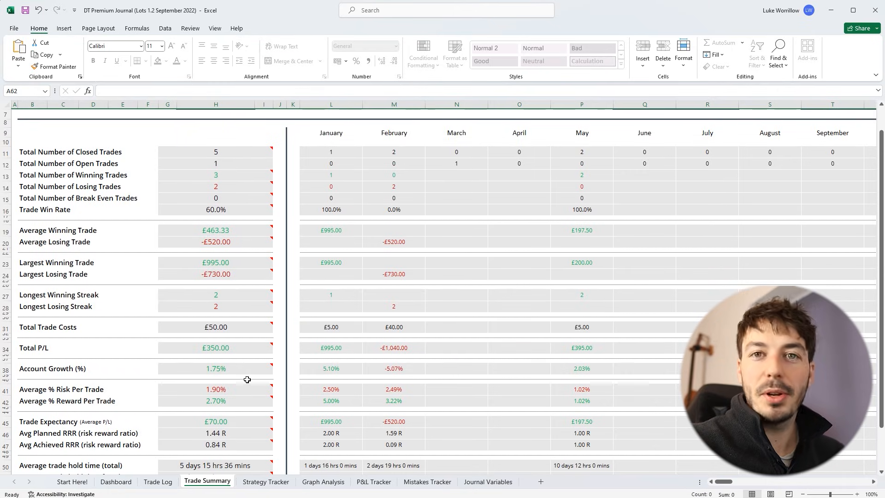
pyautogui.click(266, 481)
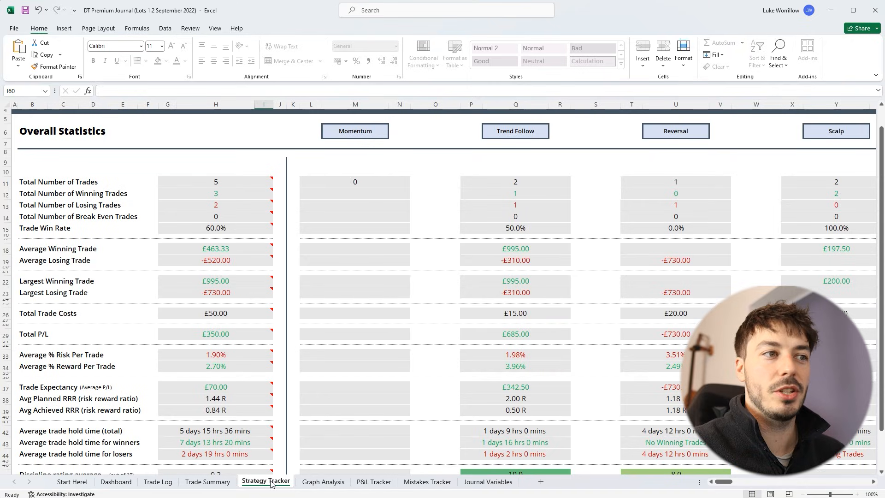
pyautogui.moveTo(324, 484)
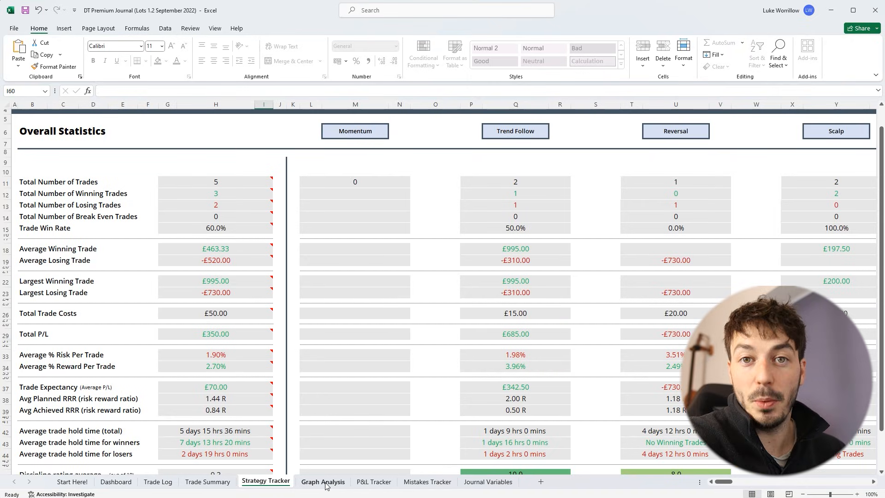
# Review the Graph Analysis charts and P&L Tracker, ending on the Mistakes Tracker sheet
pyautogui.click(323, 481)
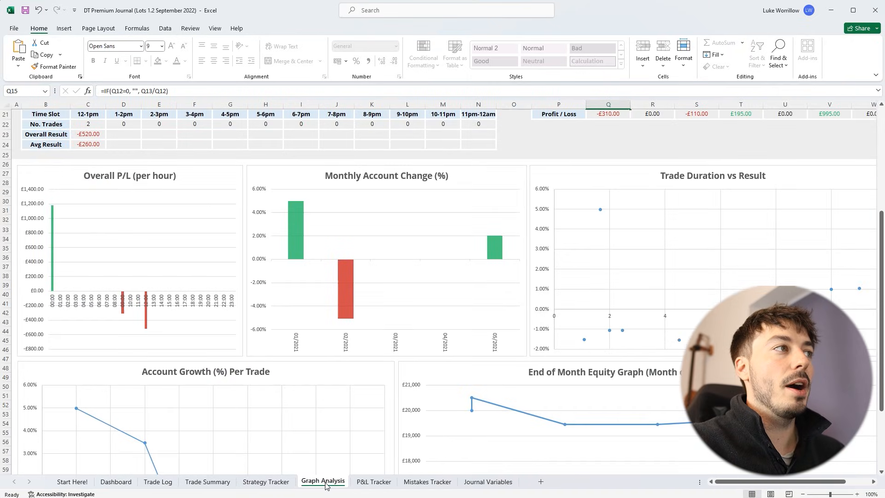
pyautogui.scroll(3)
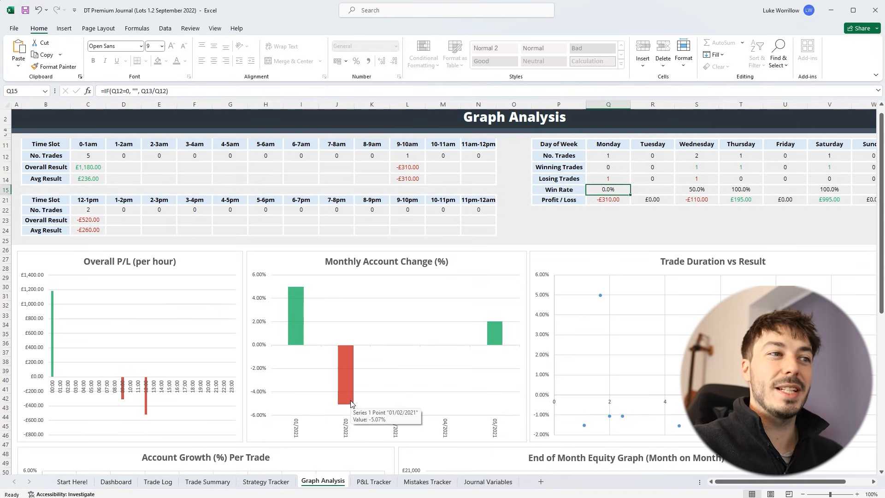
pyautogui.scroll(-3)
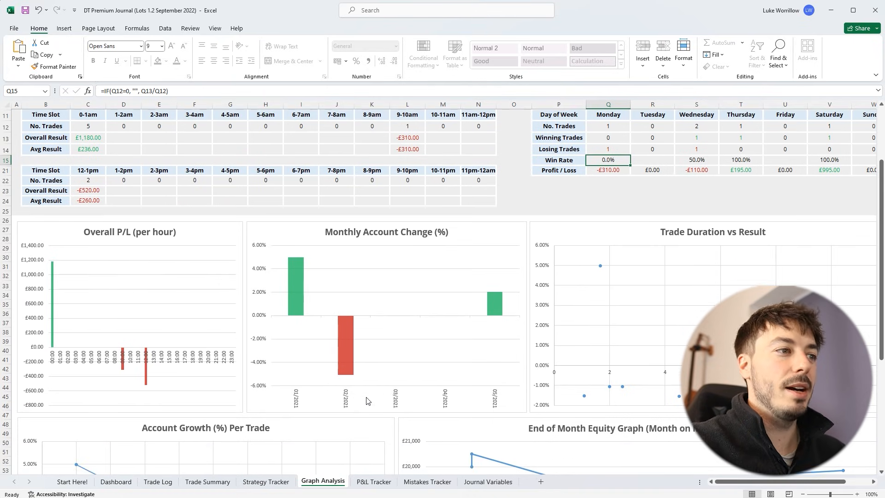
pyautogui.click(374, 481)
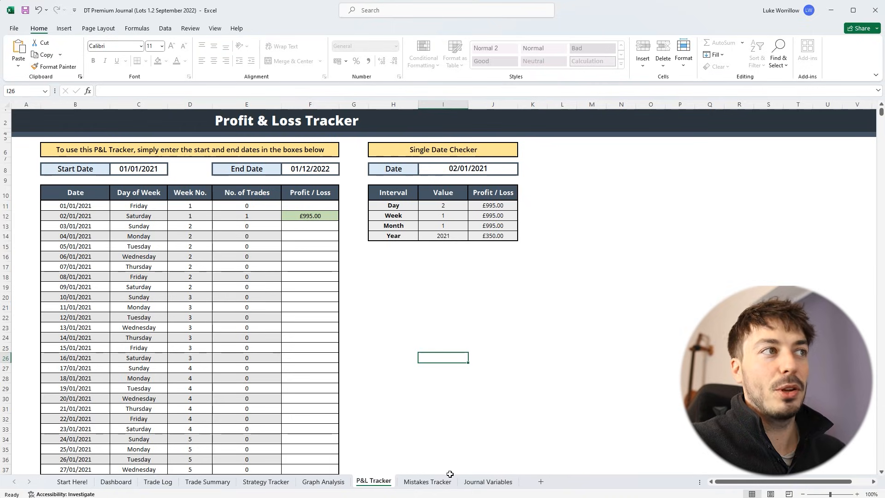
pyautogui.click(427, 481)
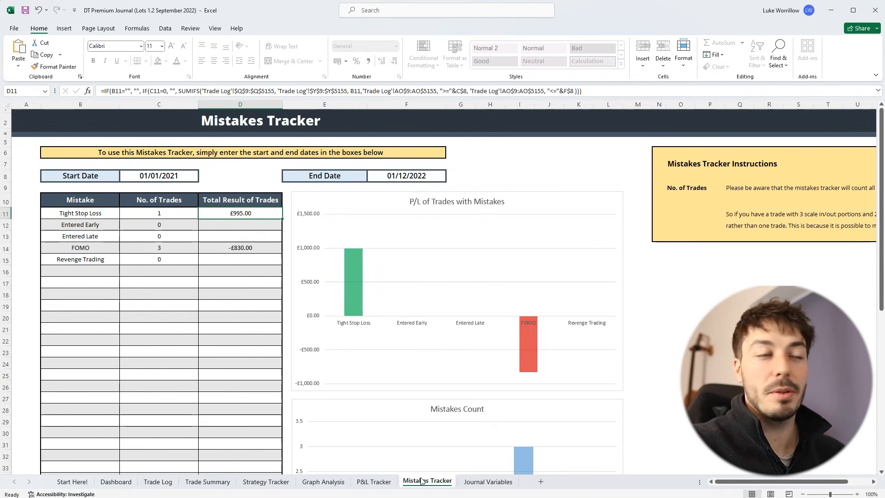
pyautogui.moveTo(314, 306)
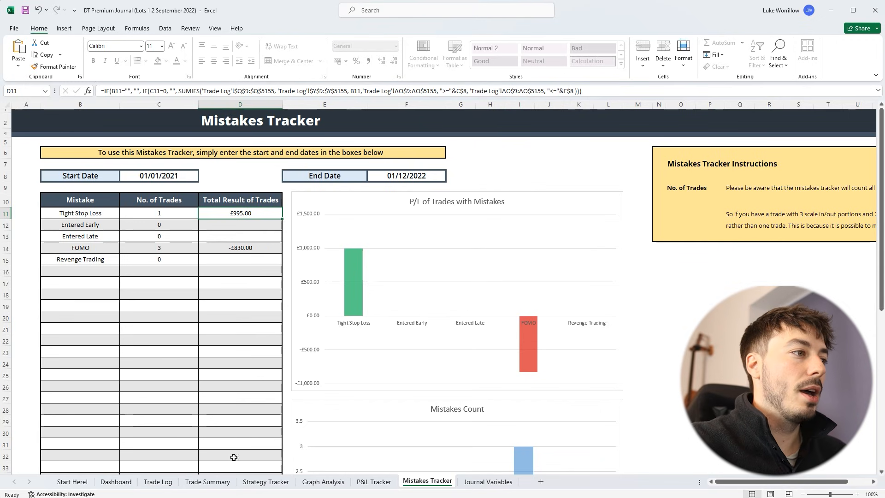
# Return to the premium journal's Trade Log with its sample trades
pyautogui.click(157, 482)
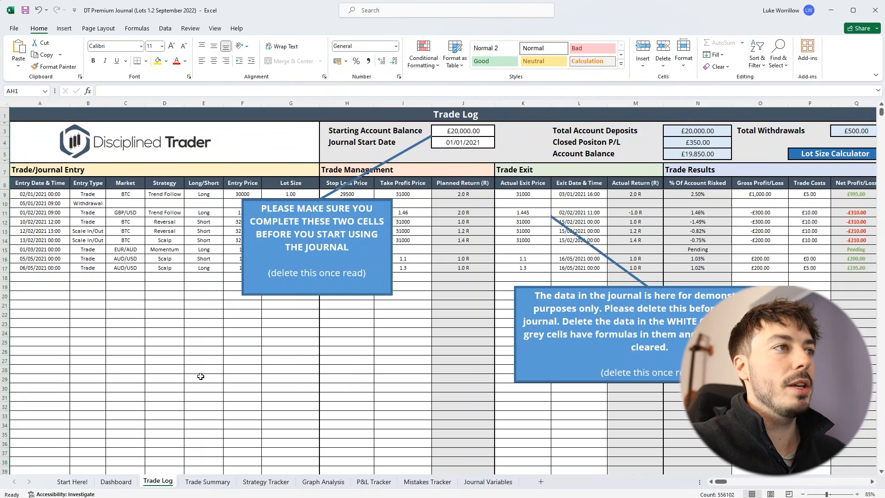
pyautogui.moveTo(113, 318)
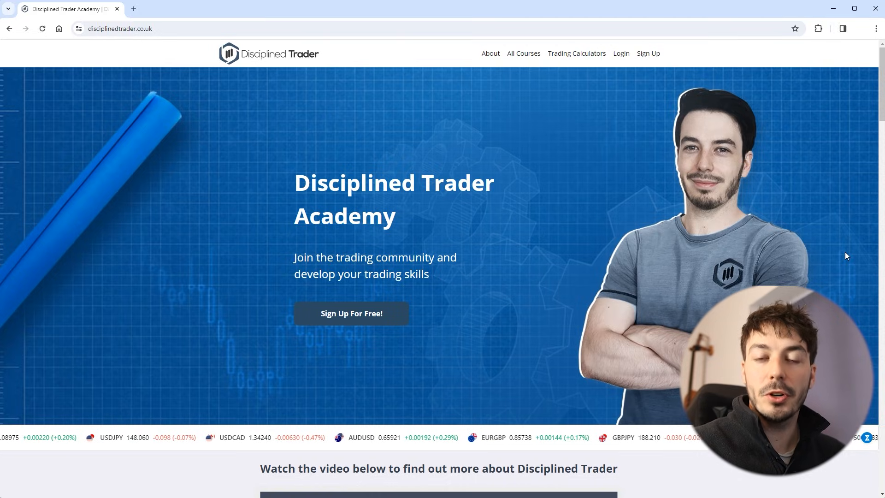
# Scroll the disciplinedtrader.co.uk homepage down past the premium journals to the Free Trading Journals section
pyautogui.scroll(-3)
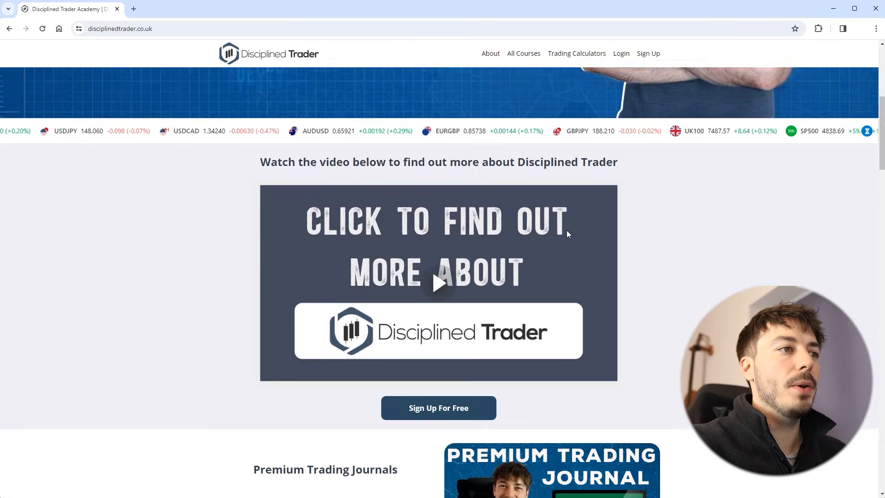
pyautogui.scroll(-3)
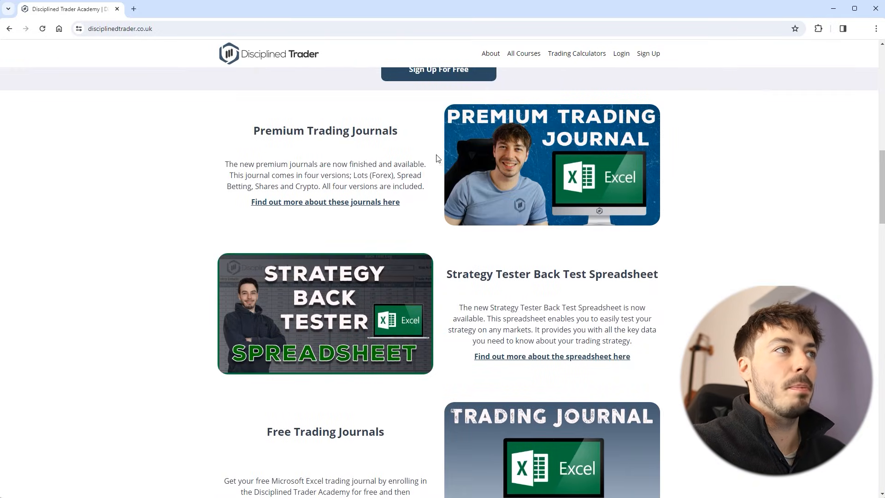
pyautogui.moveTo(396, 153)
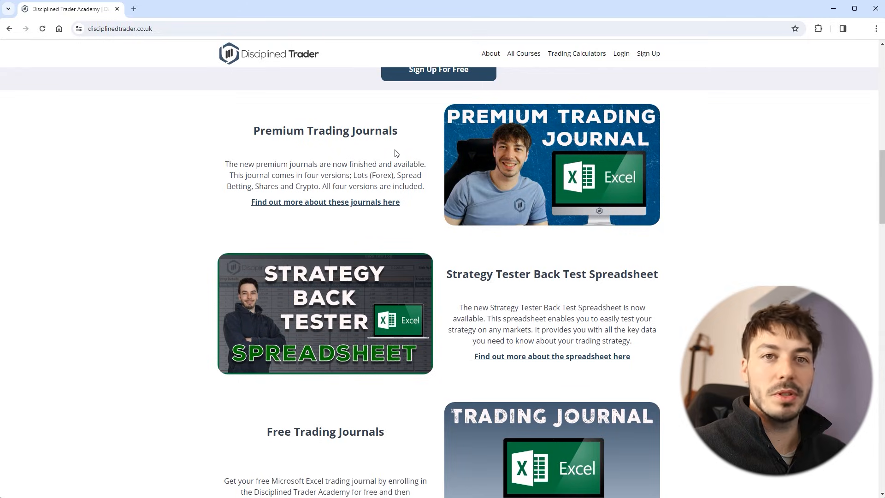
pyautogui.scroll(-3)
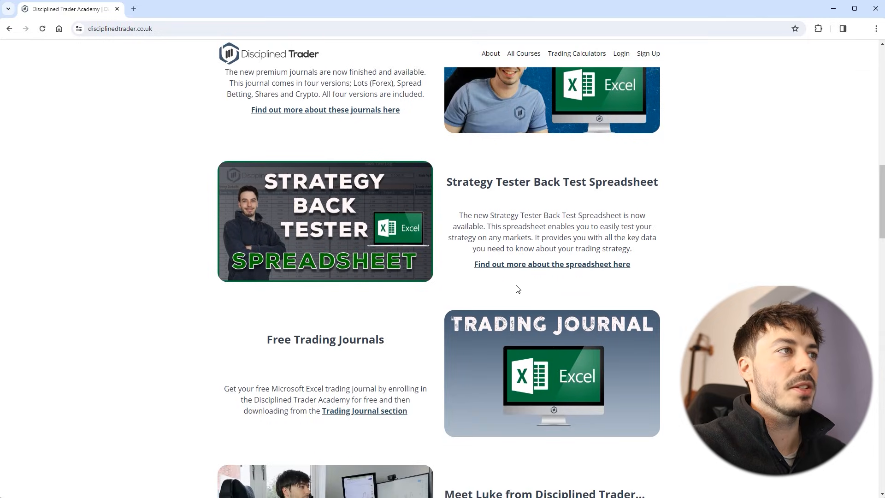
pyautogui.scroll(-3)
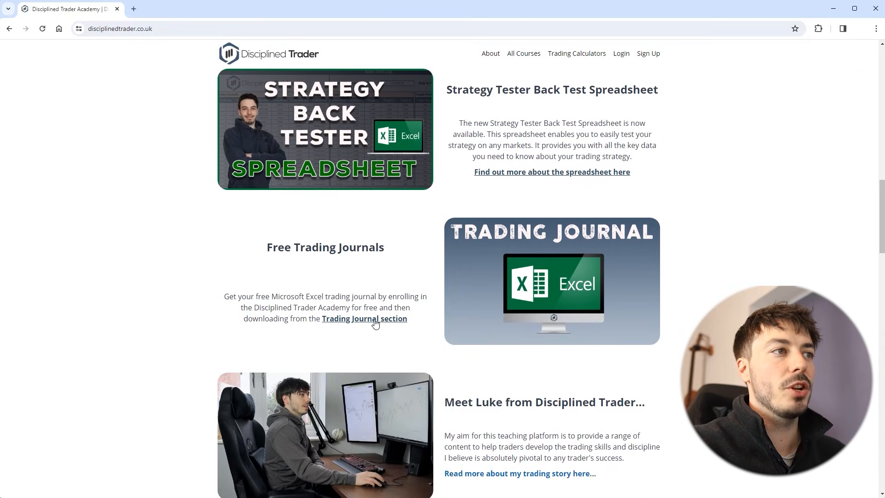
# Open the Free Trading Journal page and choose Enrol For Free To Download, reaching the log-in page
pyautogui.click(365, 318)
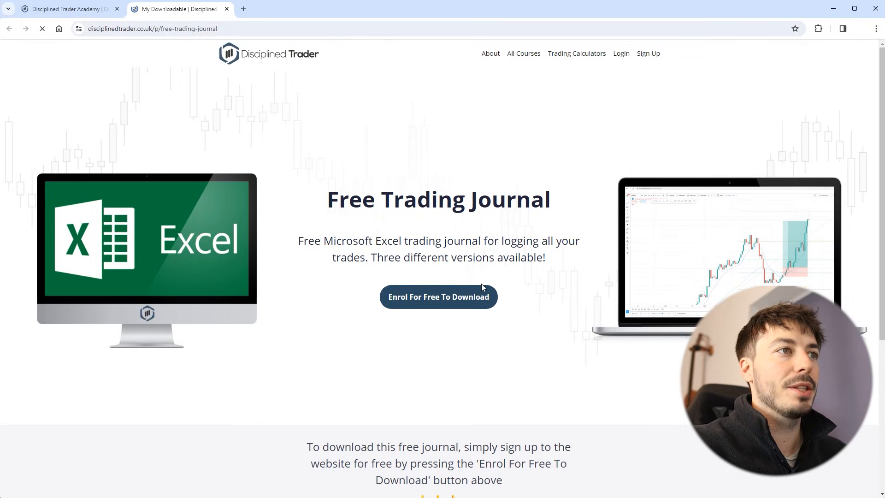
pyautogui.scroll(-3)
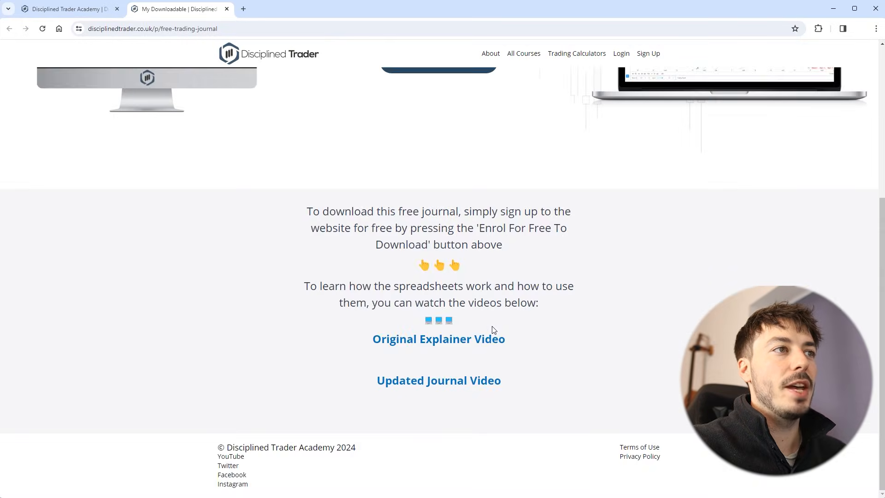
pyautogui.scroll(3)
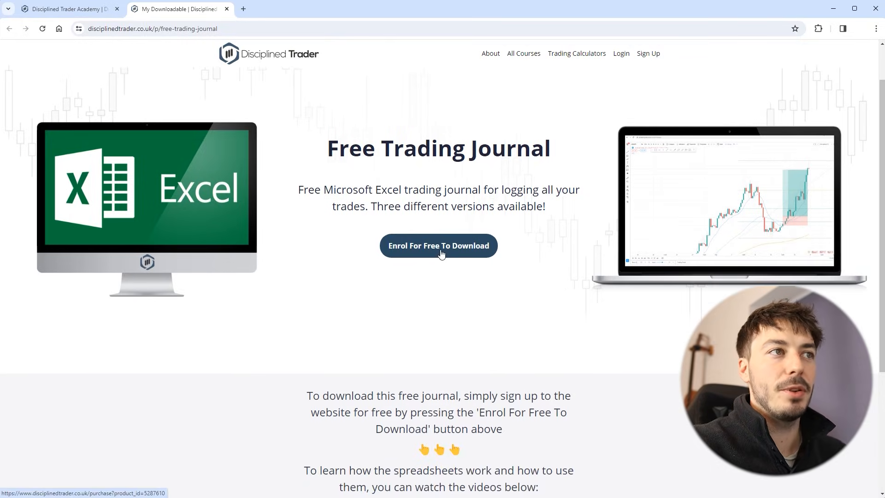
pyautogui.click(438, 246)
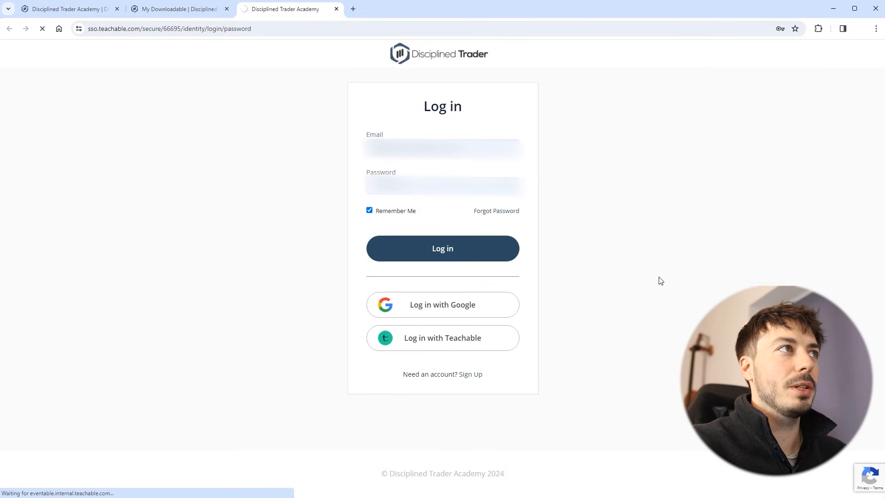
# Sign in to the Student Digital Products downloads and open the Lots .xlsx journal in Excel
pyautogui.click(442, 248)
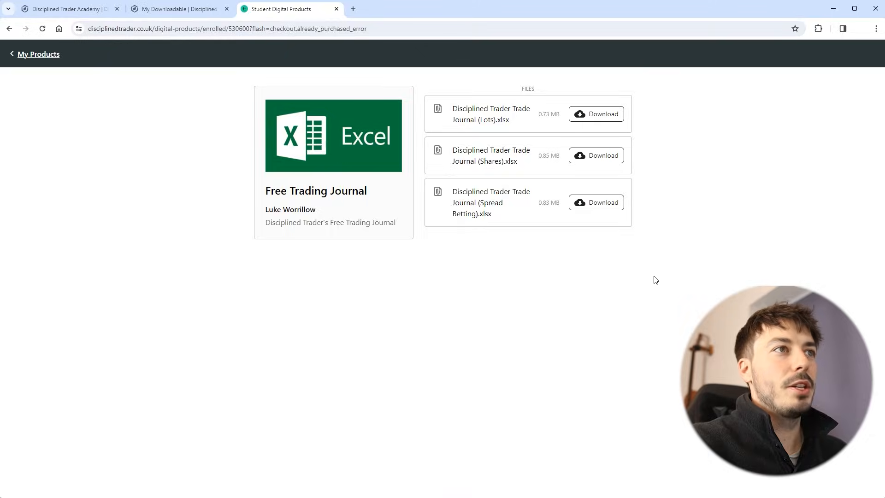
pyautogui.moveTo(593, 125)
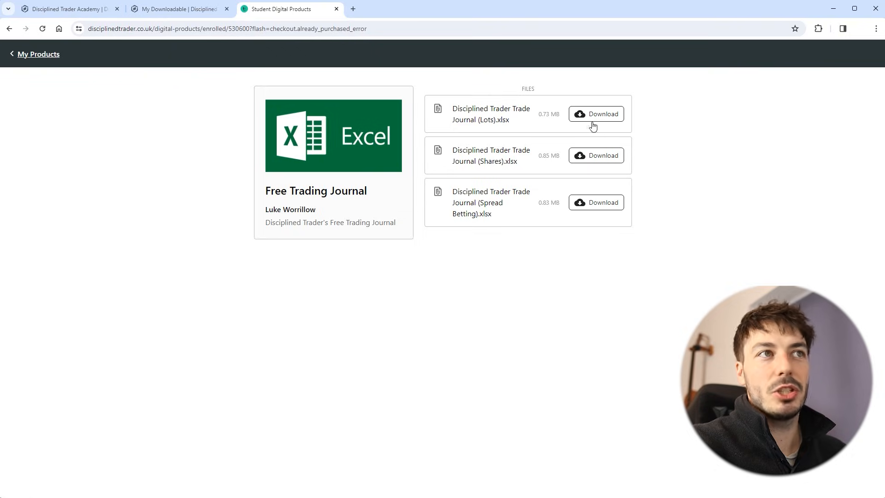
pyautogui.moveTo(575, 244)
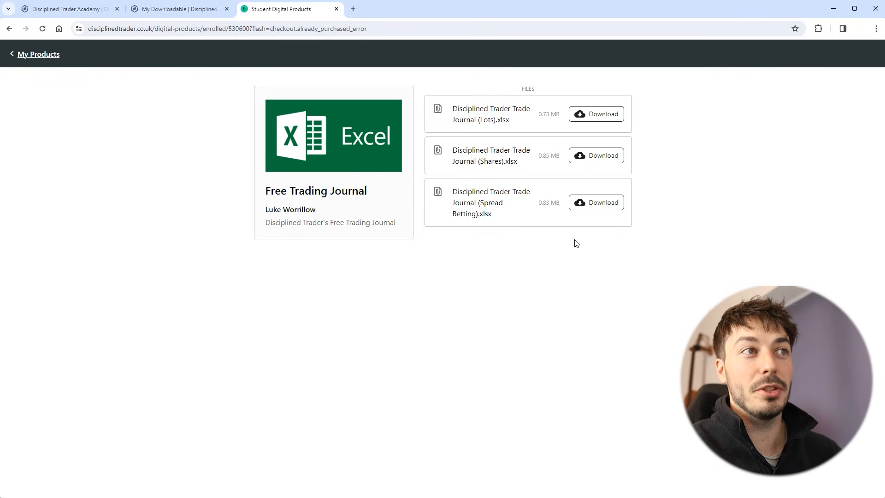
pyautogui.moveTo(545, 290)
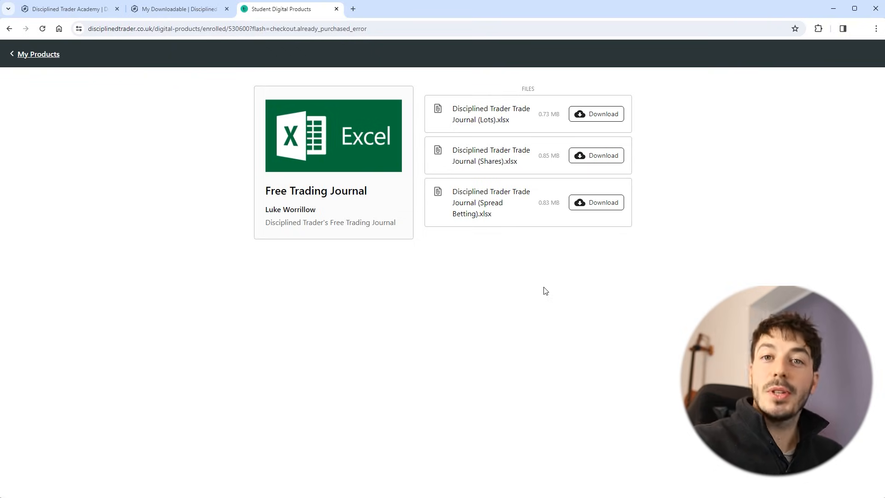
pyautogui.moveTo(456, 474)
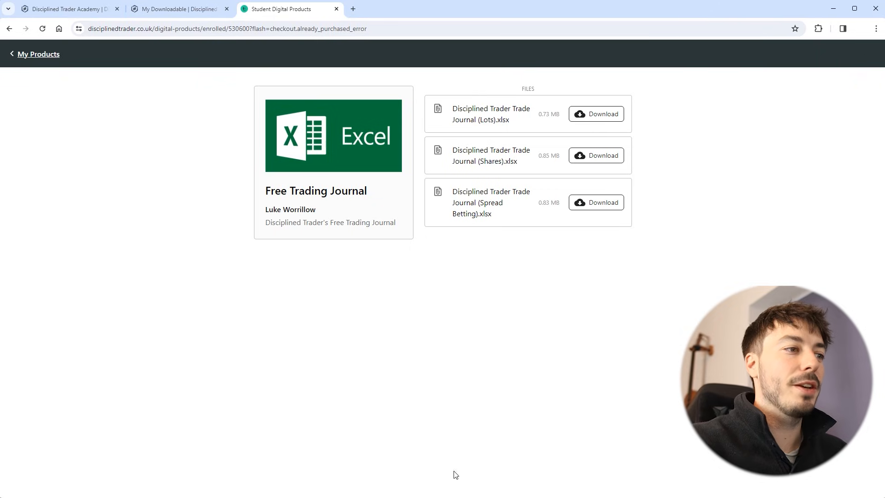
pyautogui.click(596, 114)
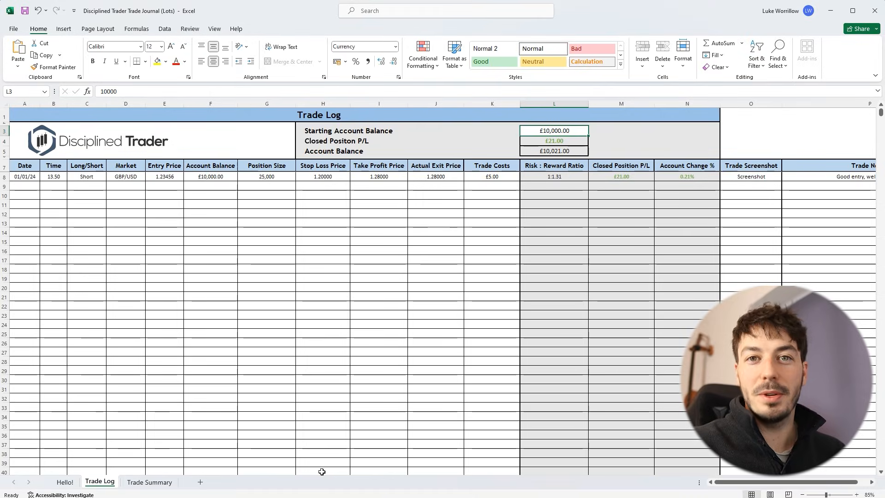